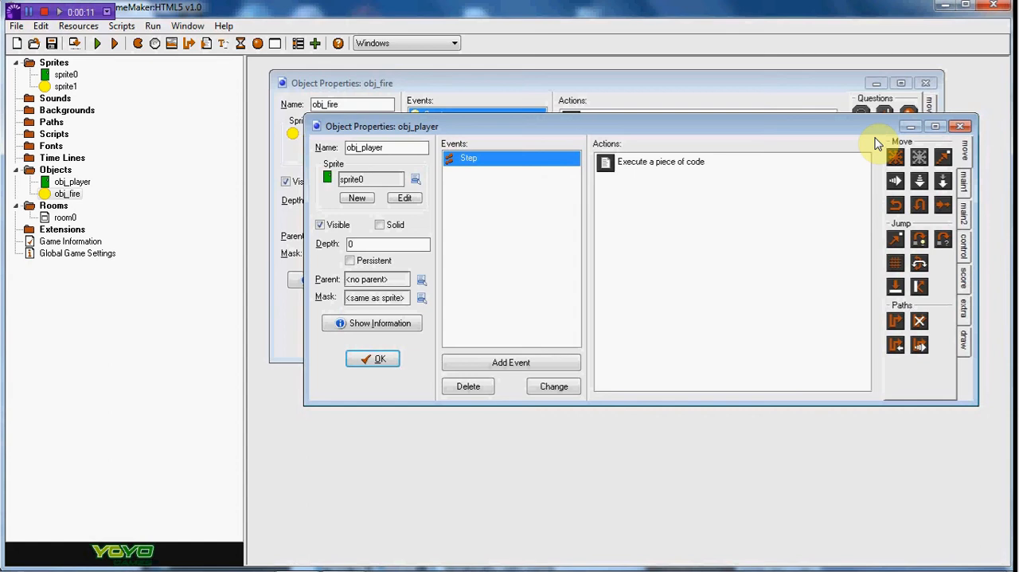
View obj_fire's properties with its Create code action and run the game to check behaviour
{"action": "double_click", "coordinate": [661, 162]}
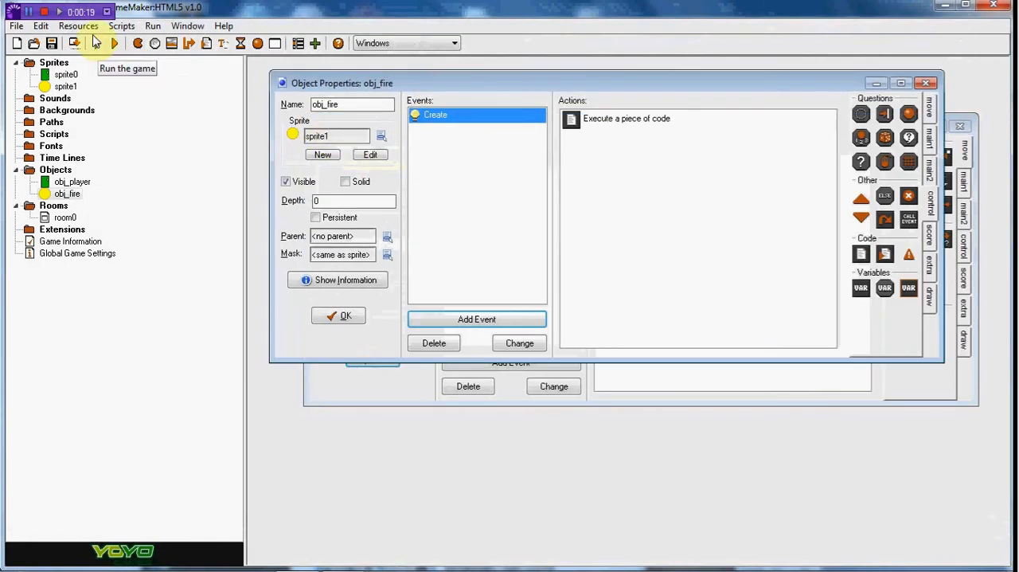
{"action": "left_click", "coordinate": [95, 43]}
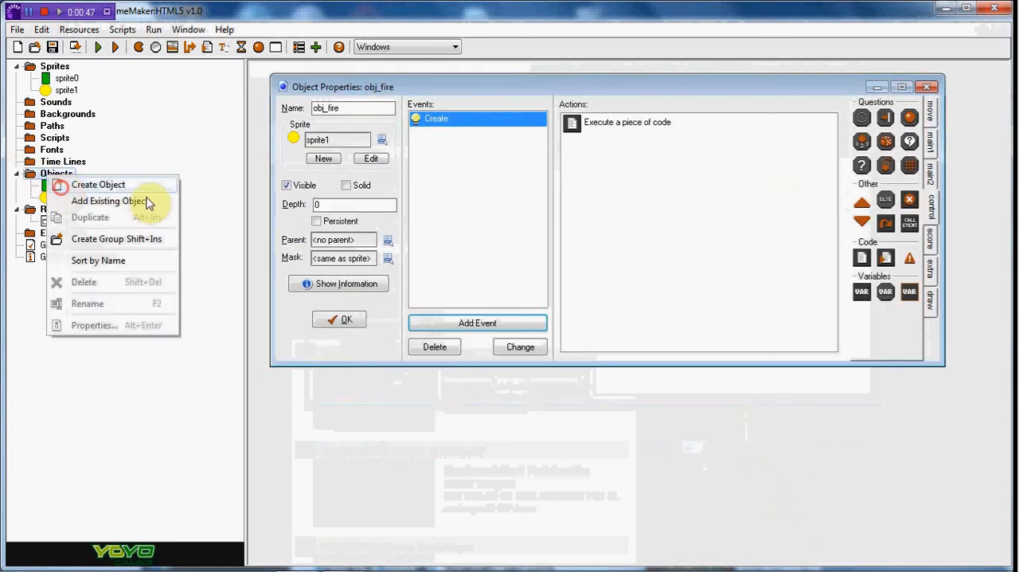
Add object obj_mana with a Create event whose code sets mana = 100
{"action": "left_click", "coordinate": [99, 185]}
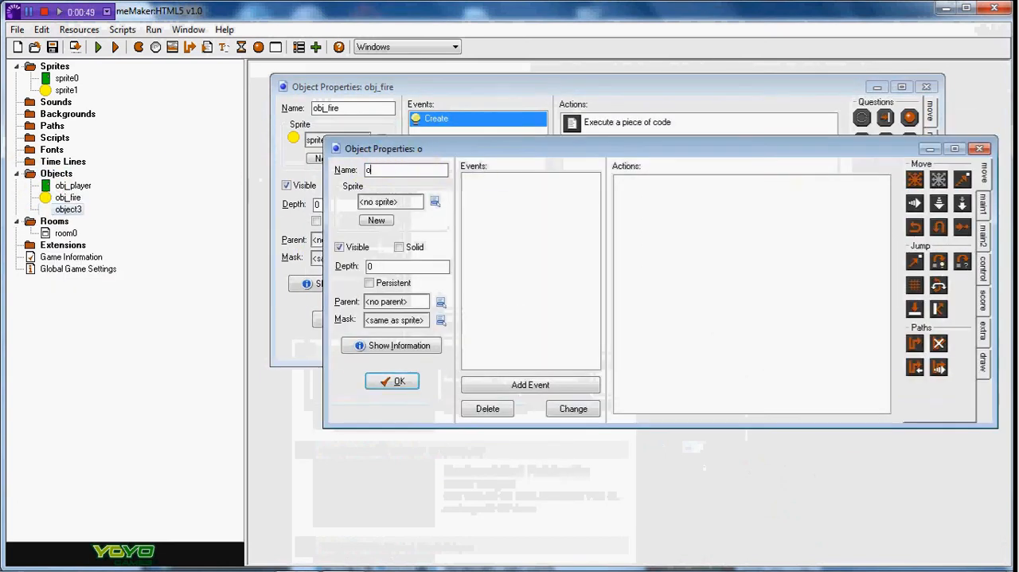
{"action": "type", "text": "bj_mana"}
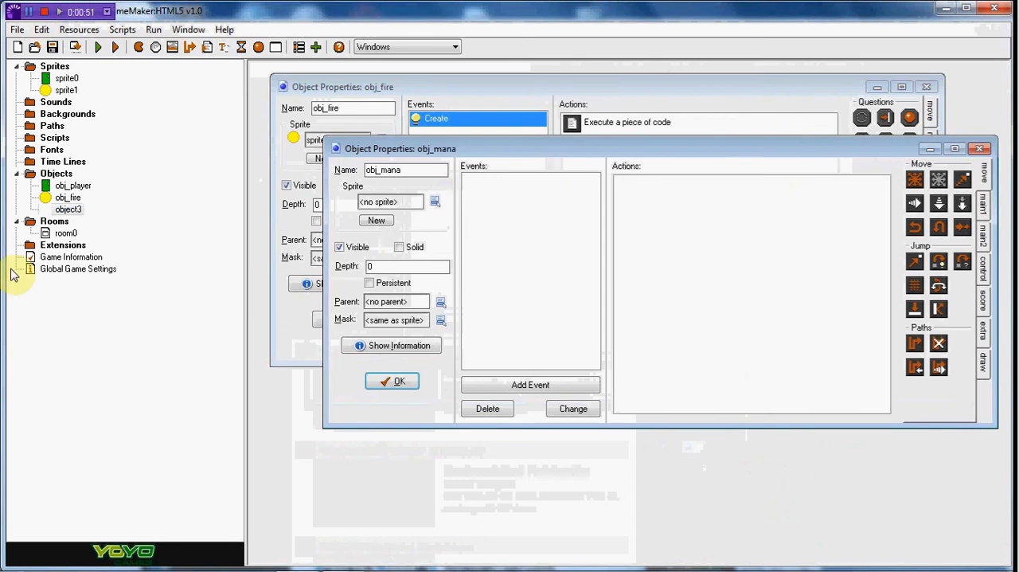
{"action": "left_click", "coordinate": [531, 384]}
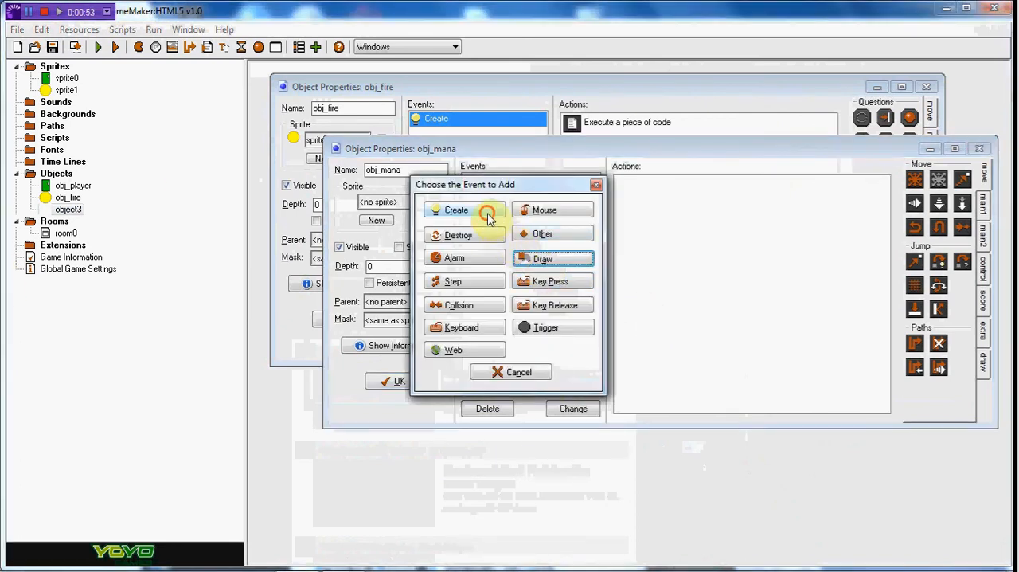
{"action": "left_click", "coordinate": [456, 210]}
{"action": "type", "text": "mana"}
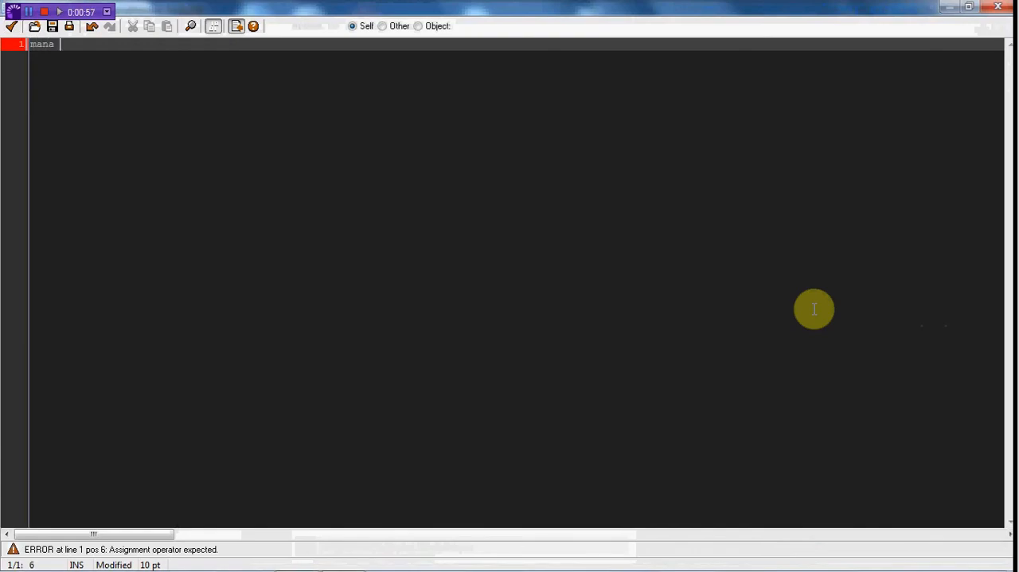
{"action": "type", "text": "= 100"}
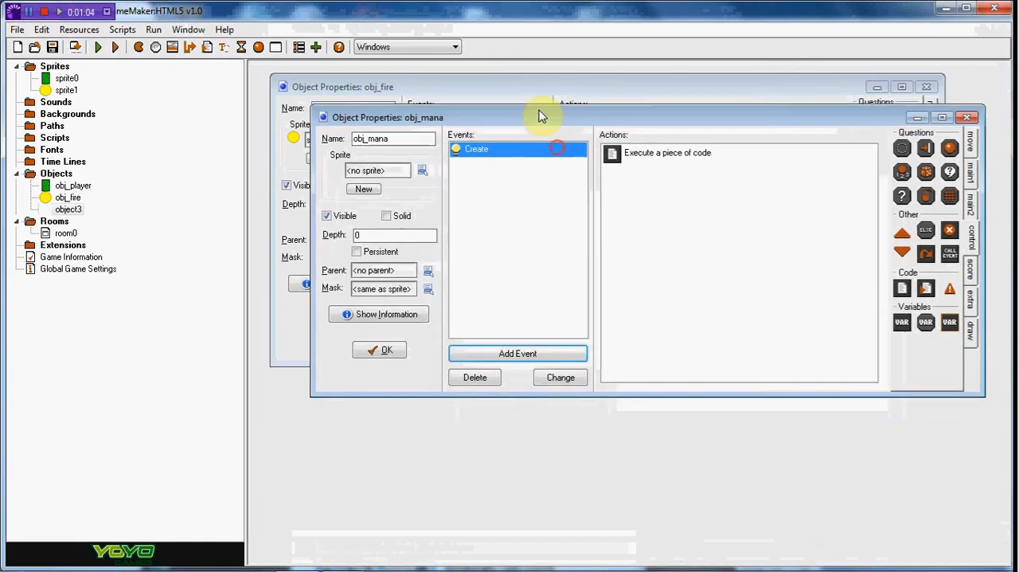
Add a Draw event calling draw_healthbar(0,30,100,0,mana,...) for the mana bar
{"action": "left_click", "coordinate": [518, 354]}
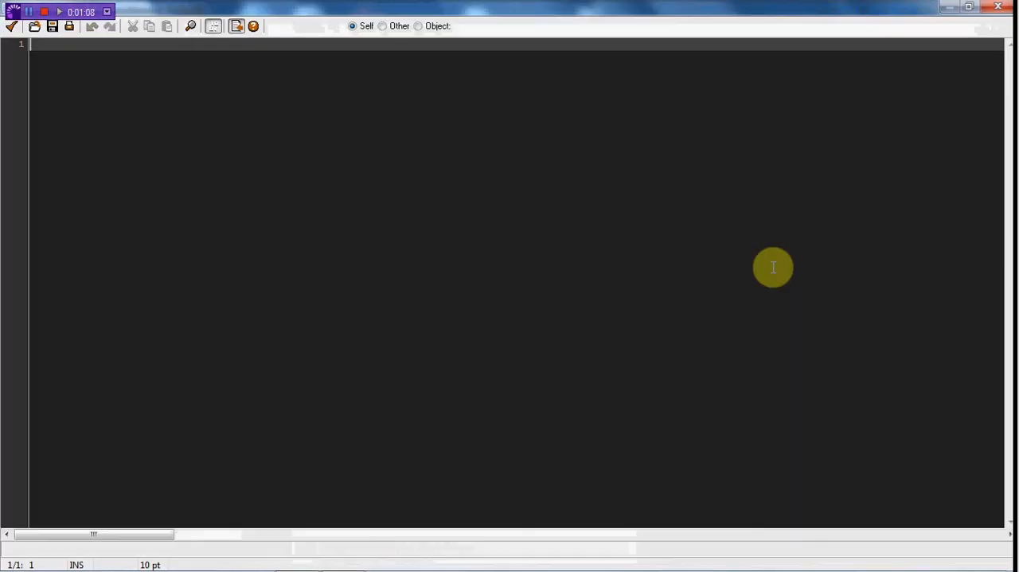
{"action": "type", "text": "draw_heal"}
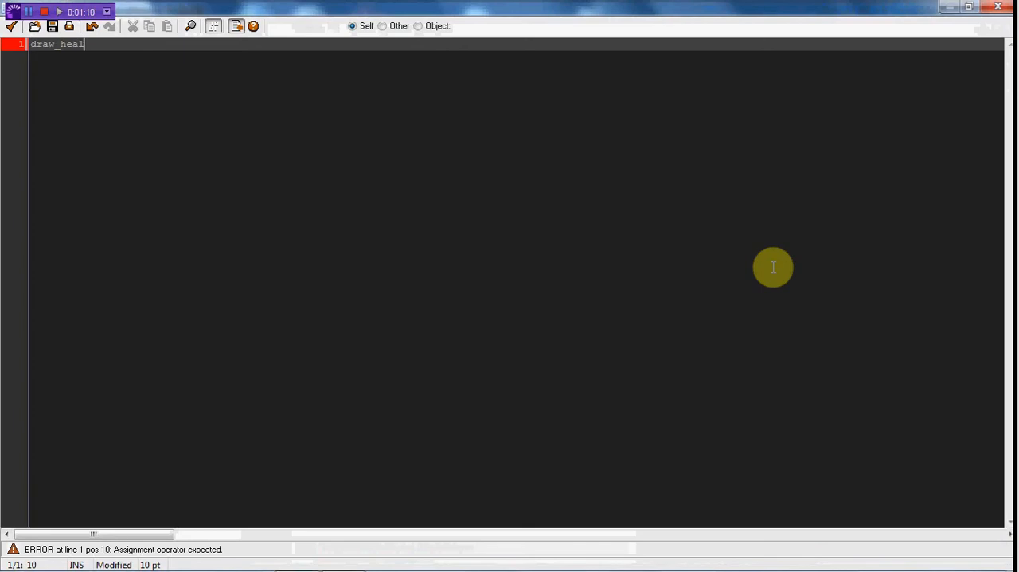
{"action": "type", "text": "thbar("}
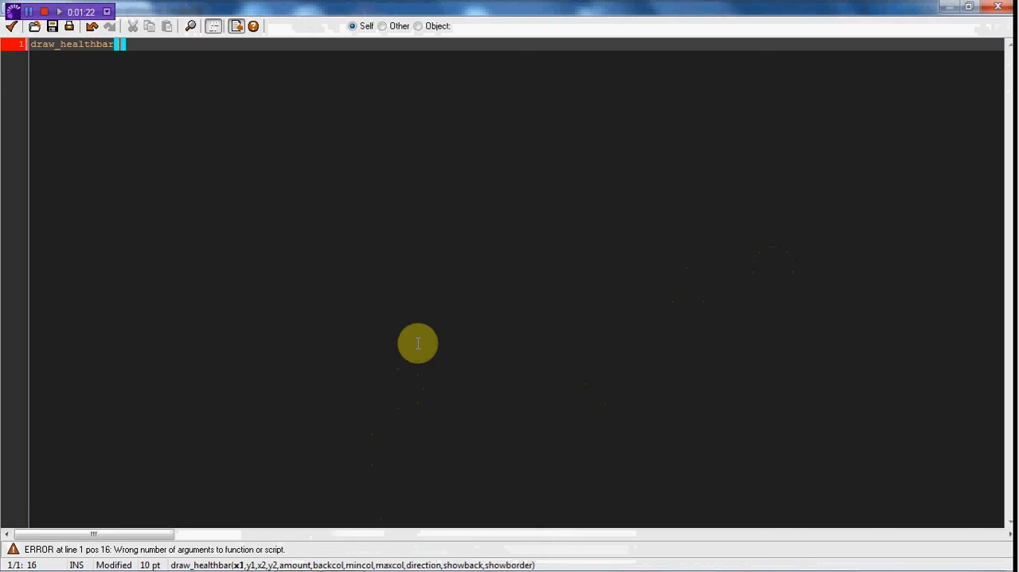
{"action": "type", "text": "0,"}
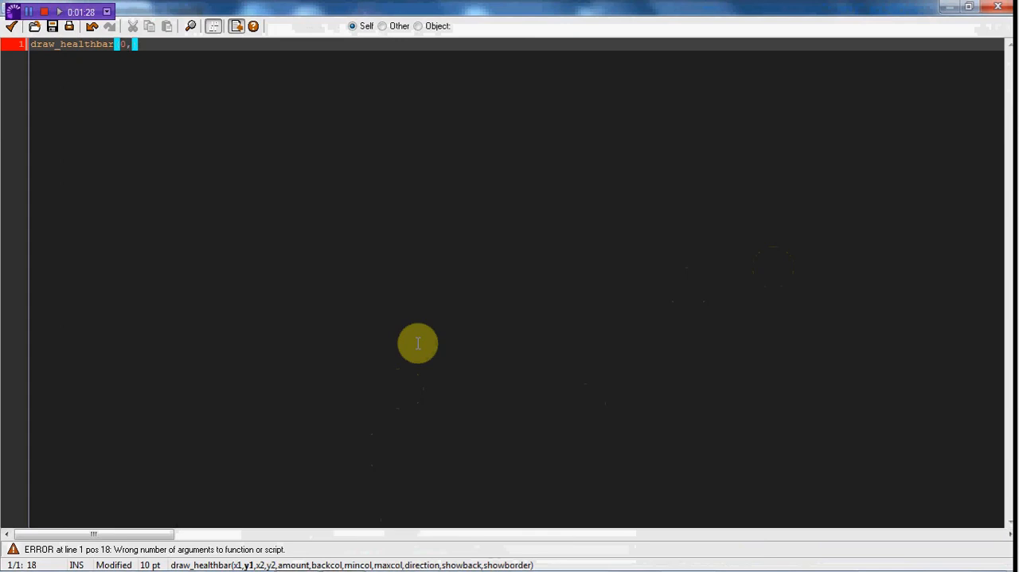
{"action": "type", "text": "30,"}
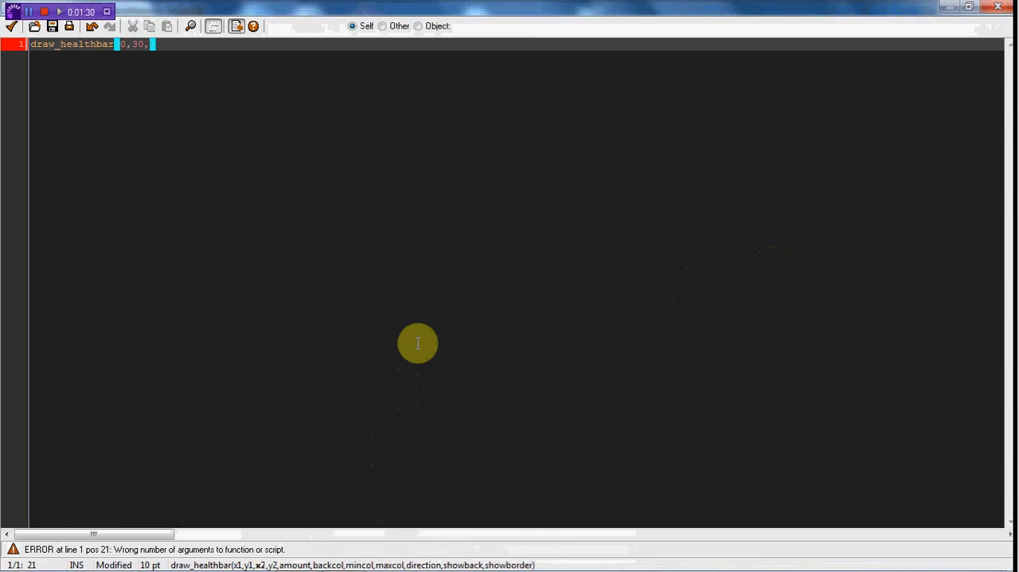
{"action": "mouse_move", "coordinate": [299, 267]}
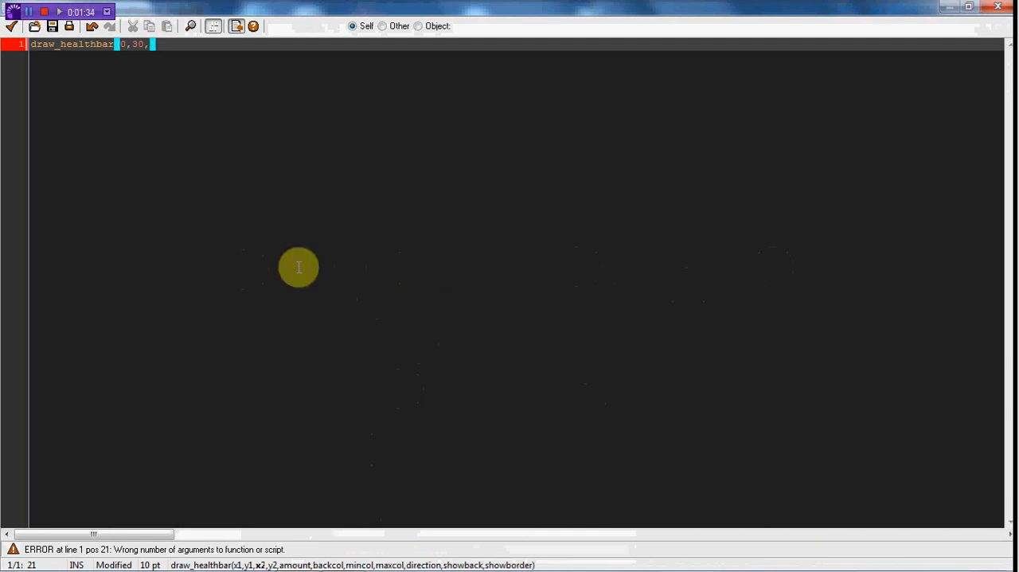
{"action": "mouse_move", "coordinate": [703, 284]}
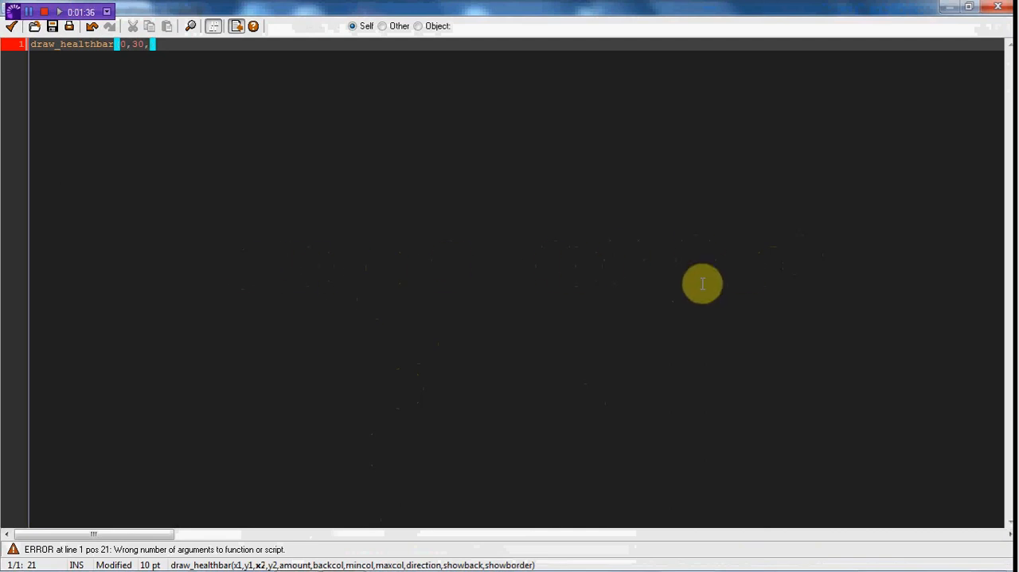
{"action": "type", "text": "100,"}
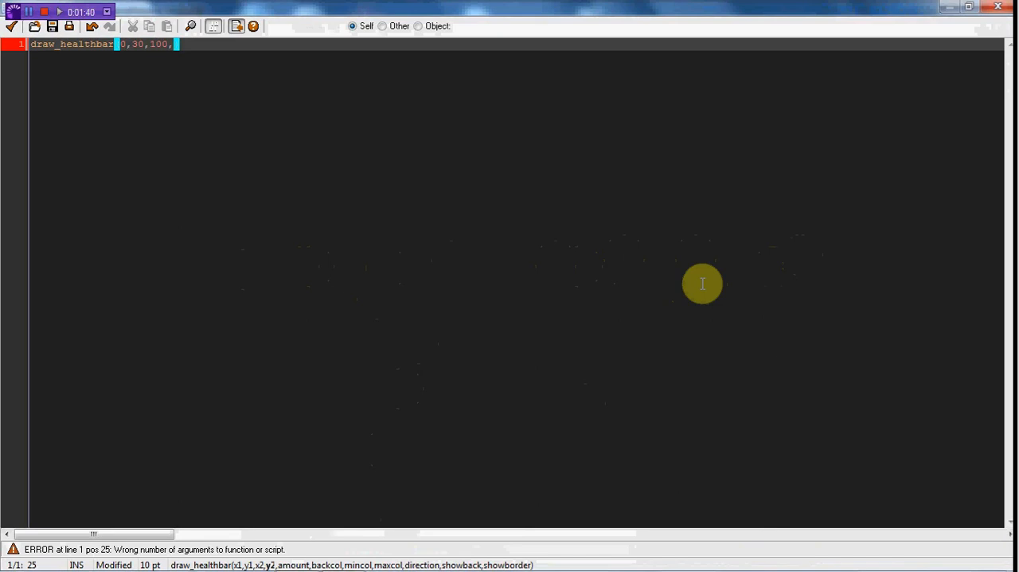
{"action": "type", "text": "0,"}
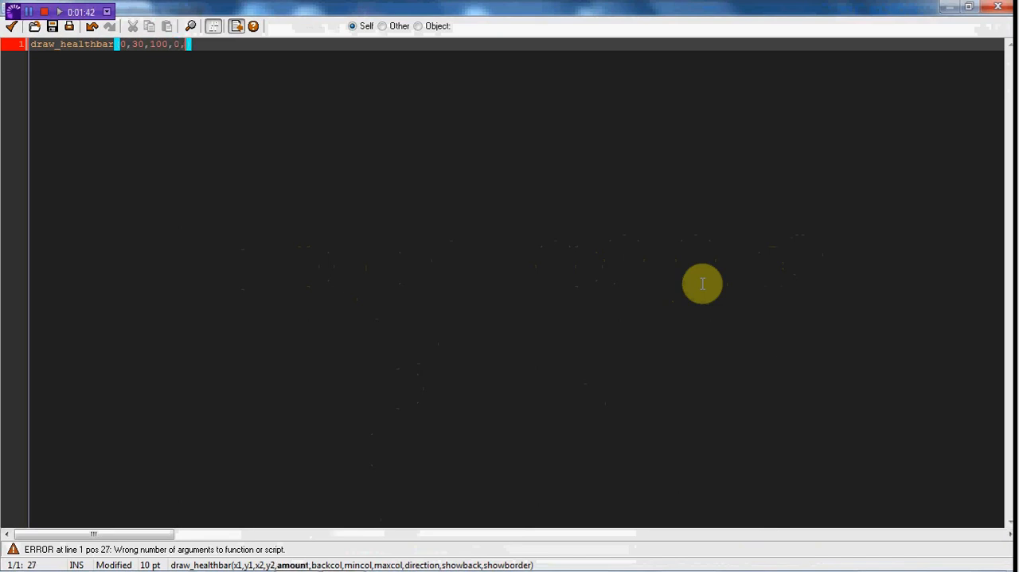
{"action": "type", "text": "mana,"}
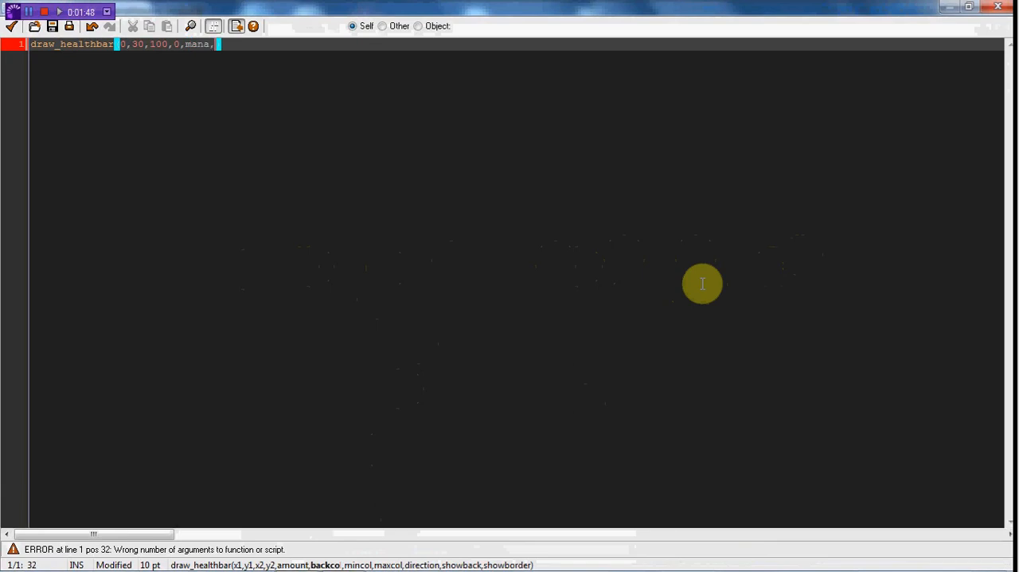
Finish the call with colours c_red, c_black, c_yellow and arguments 0,true,true
{"action": "type", "text": "c_red,"}
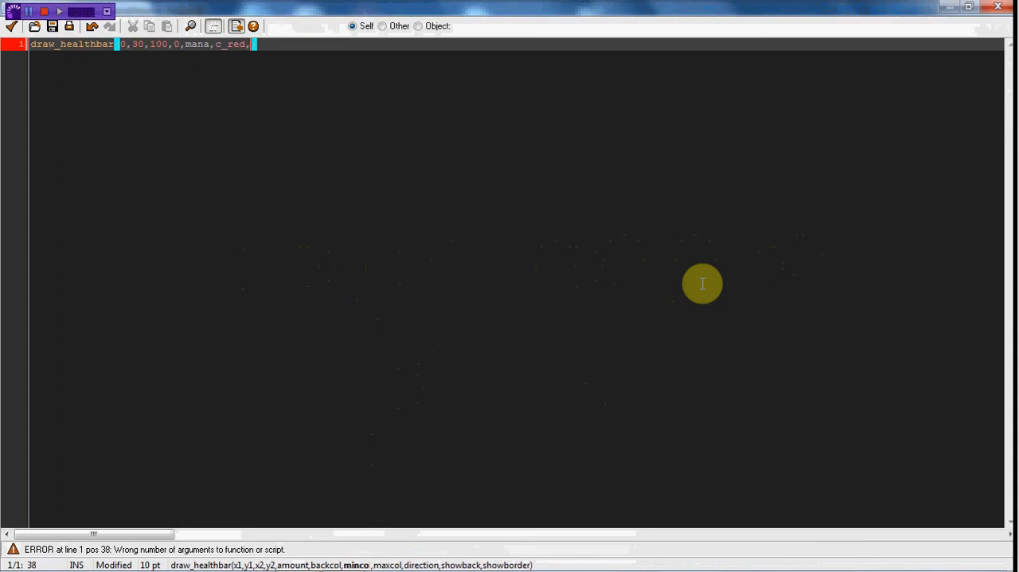
{"action": "type", "text": "c"}
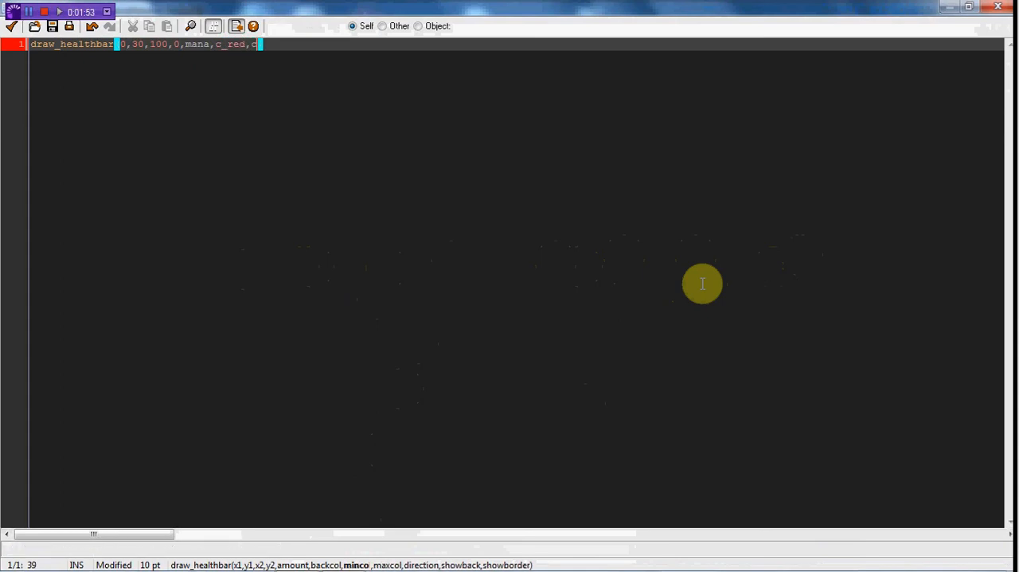
{"action": "type", "text": "_ba"}
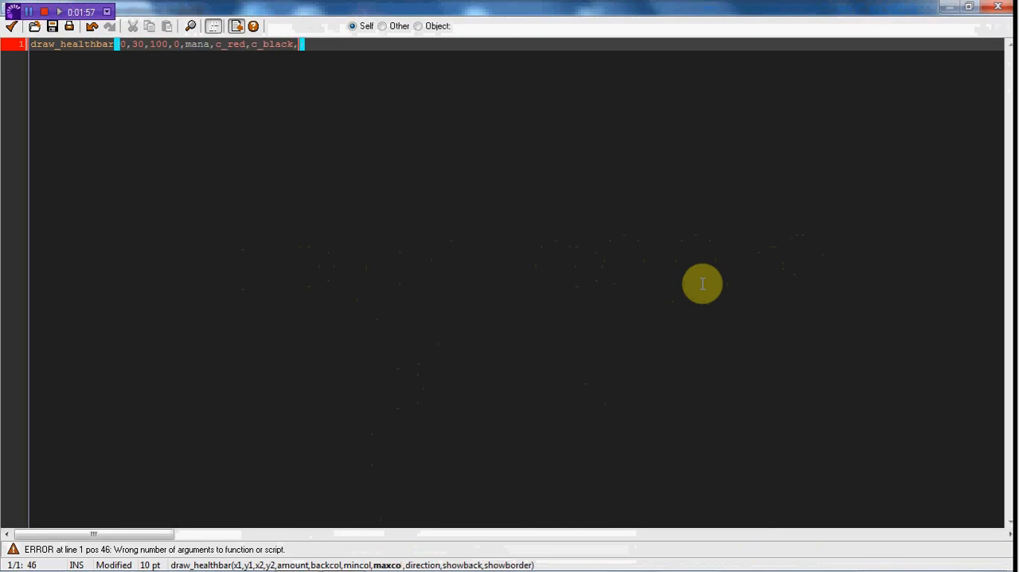
{"action": "type", "text": "c_y"}
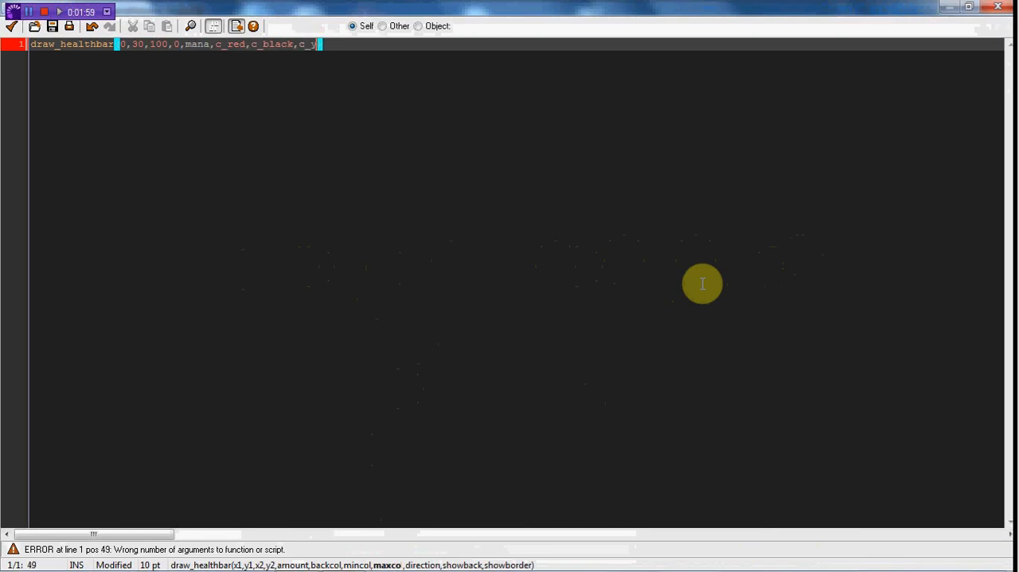
{"action": "type", "text": "ellow,"}
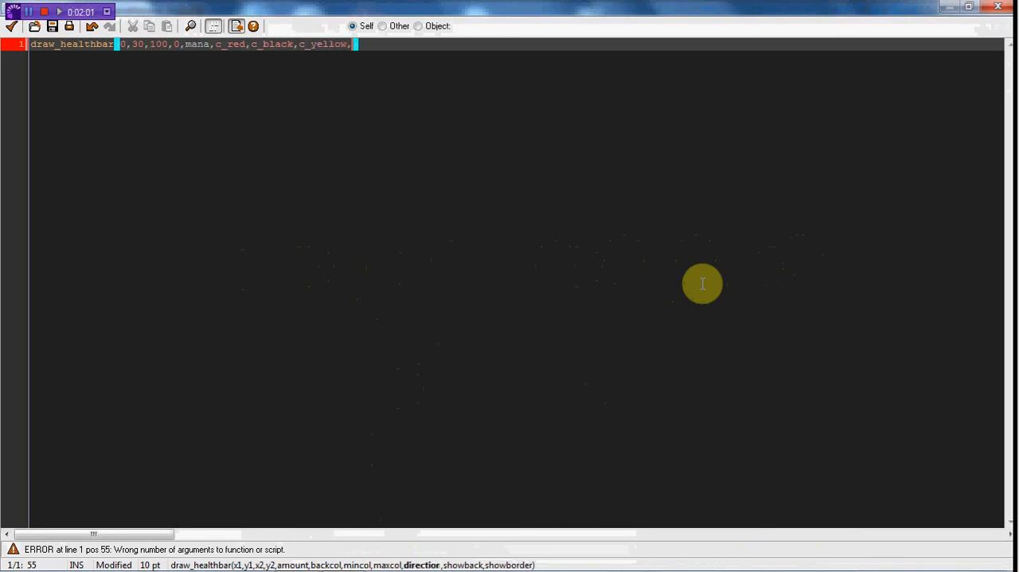
{"action": "type", "text": "0"}
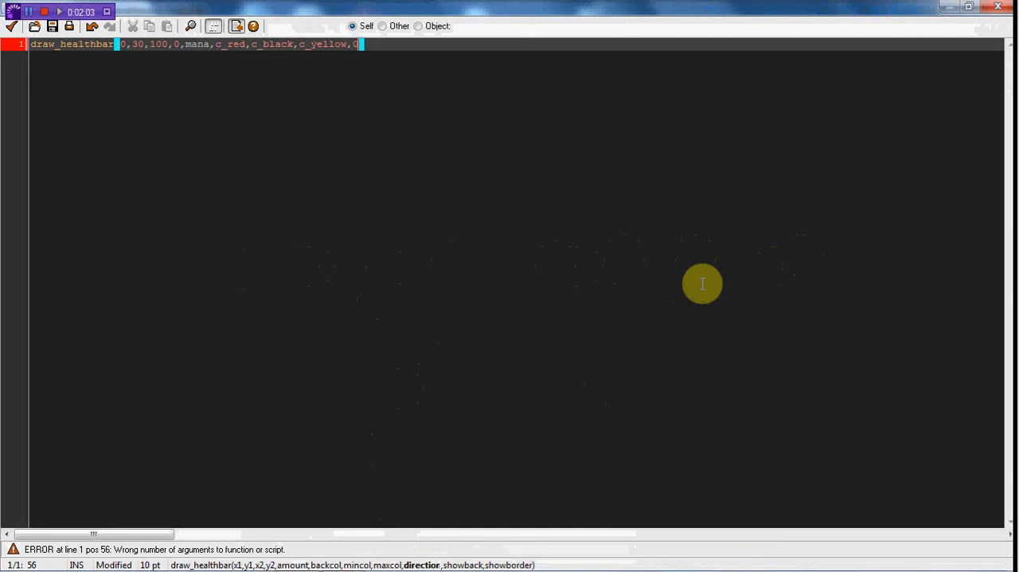
{"action": "type", "text": ",true,"}
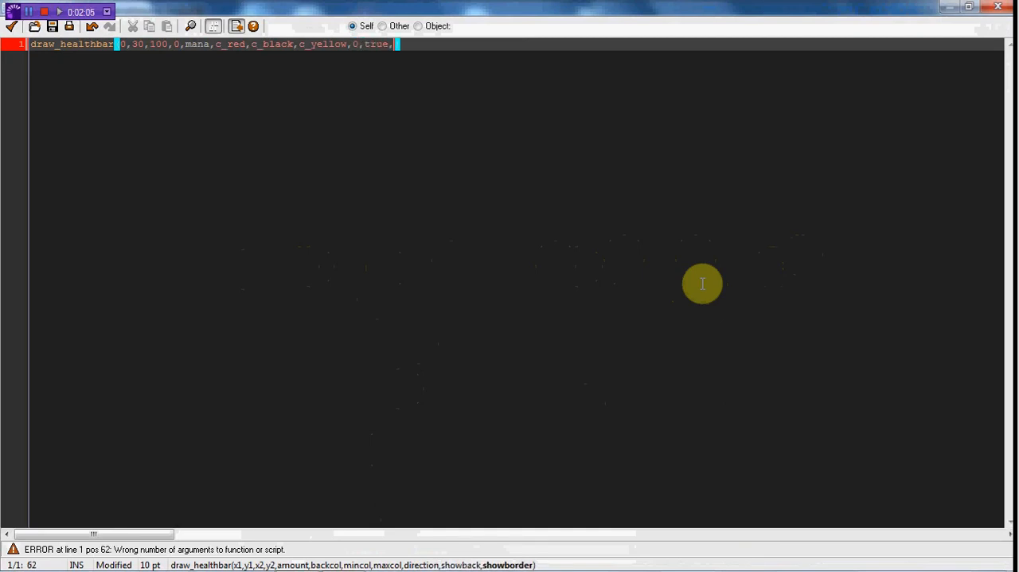
{"action": "type", "text": "true"}
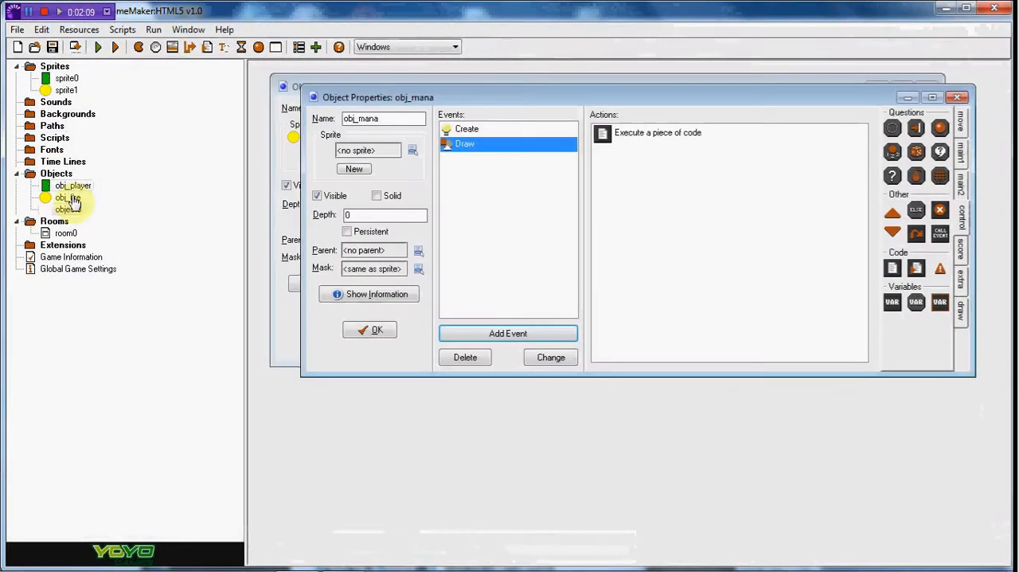
Place obj_mana in room0 and run the game to see the yellow mana bar
{"action": "double_click", "coordinate": [65, 232]}
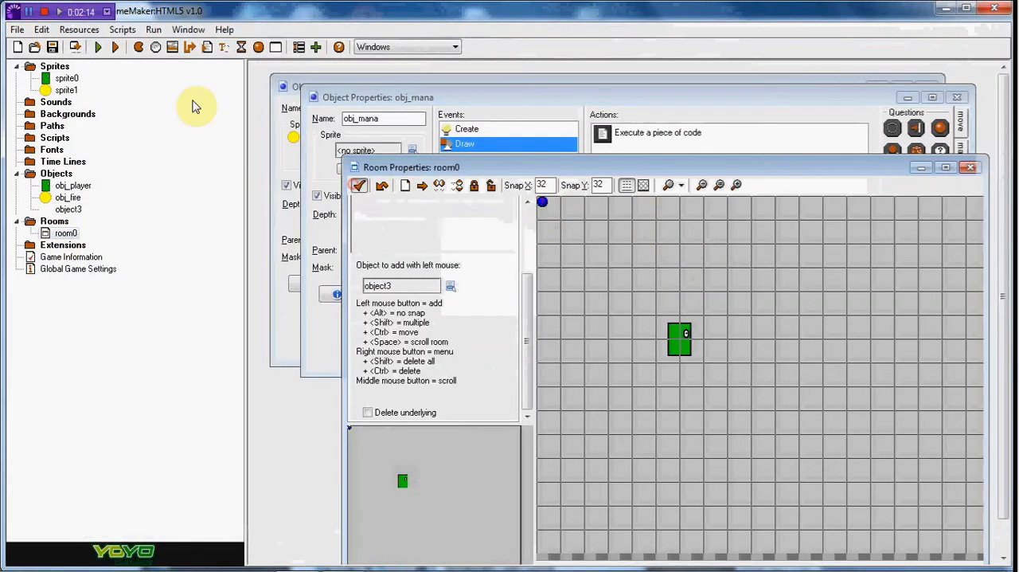
{"action": "left_click", "coordinate": [101, 45]}
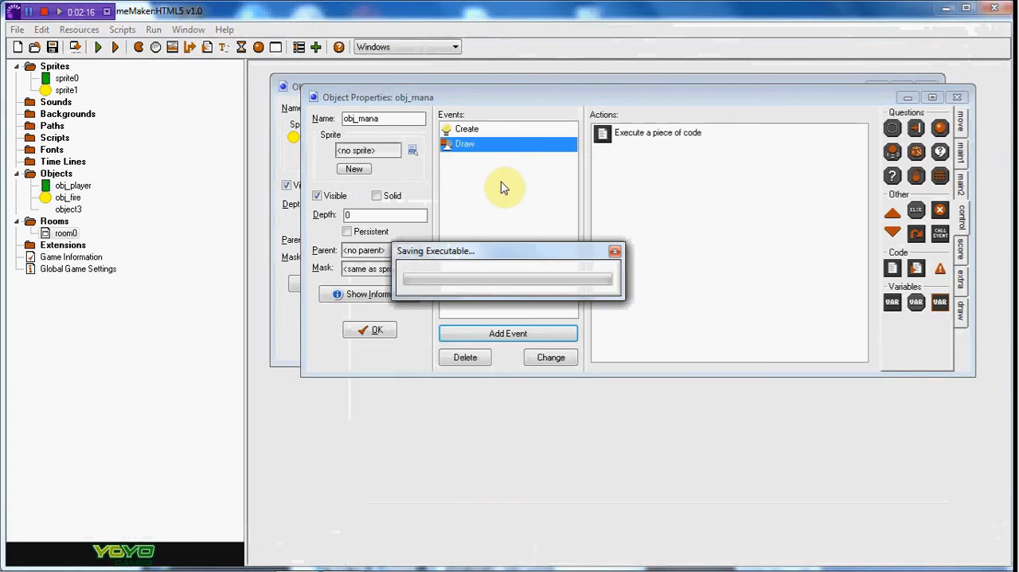
{"action": "mouse_move", "coordinate": [513, 185]}
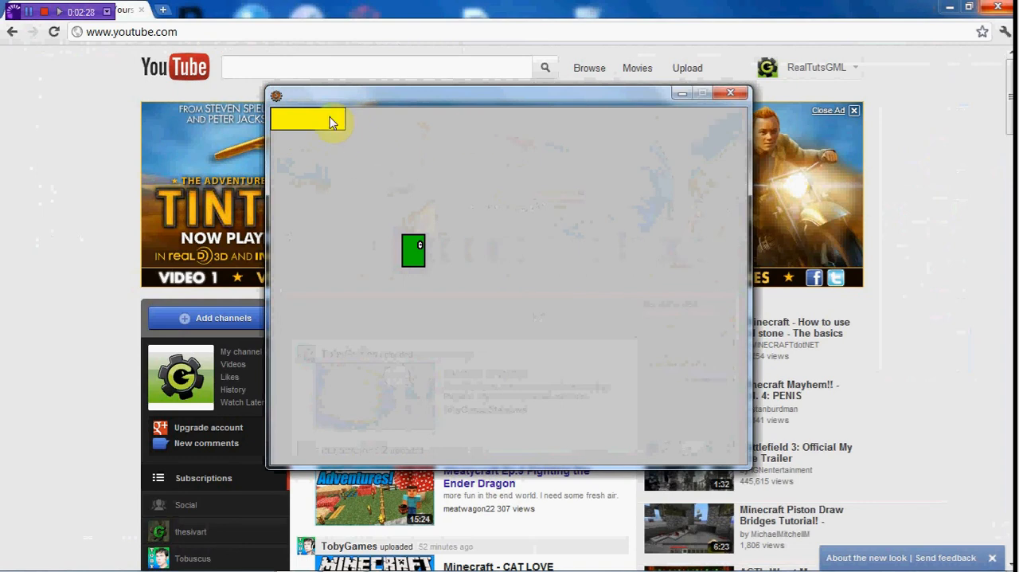
{"action": "mouse_move", "coordinate": [296, 153]}
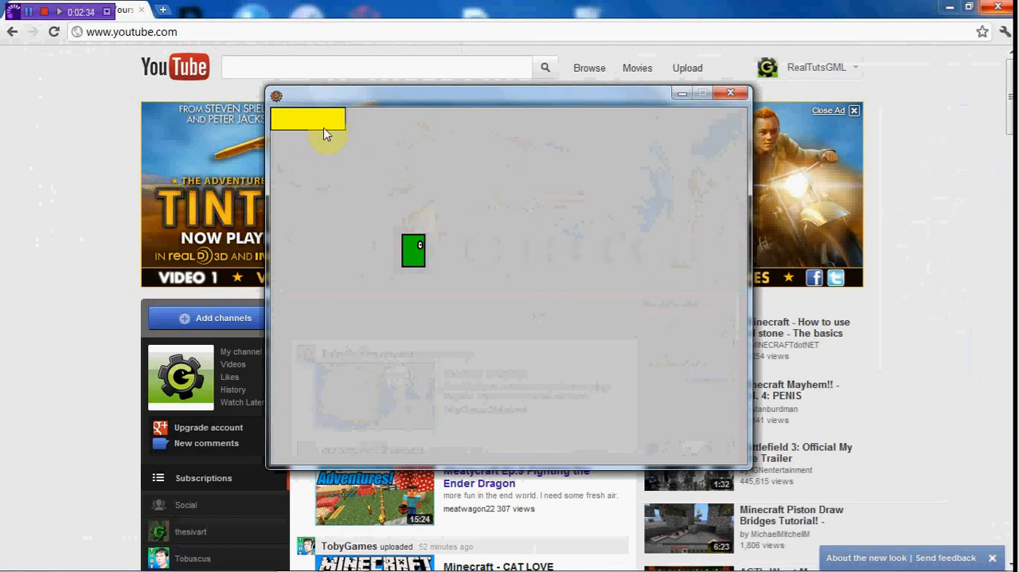
{"action": "mouse_move", "coordinate": [312, 140]}
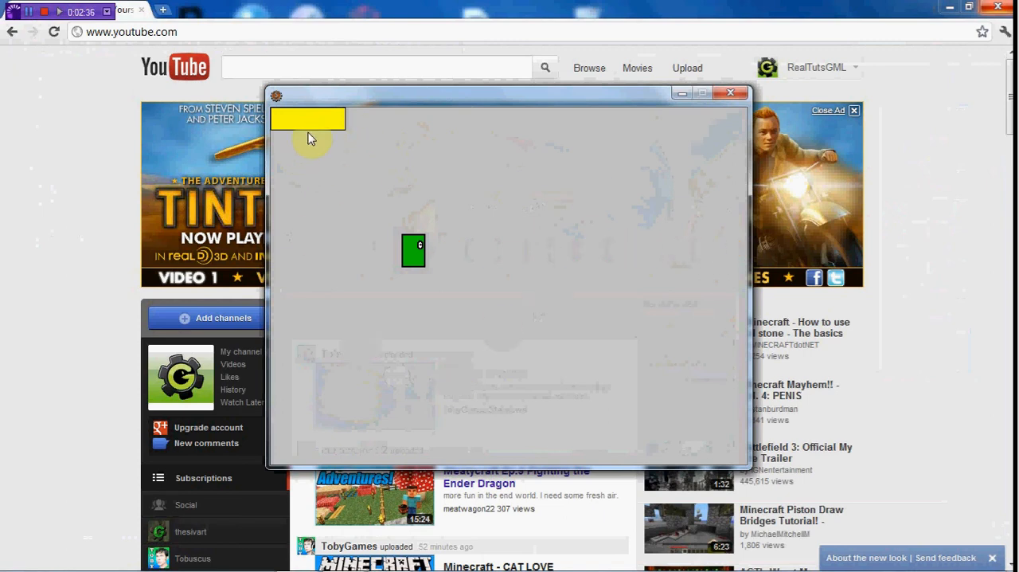
{"action": "mouse_move", "coordinate": [387, 199]}
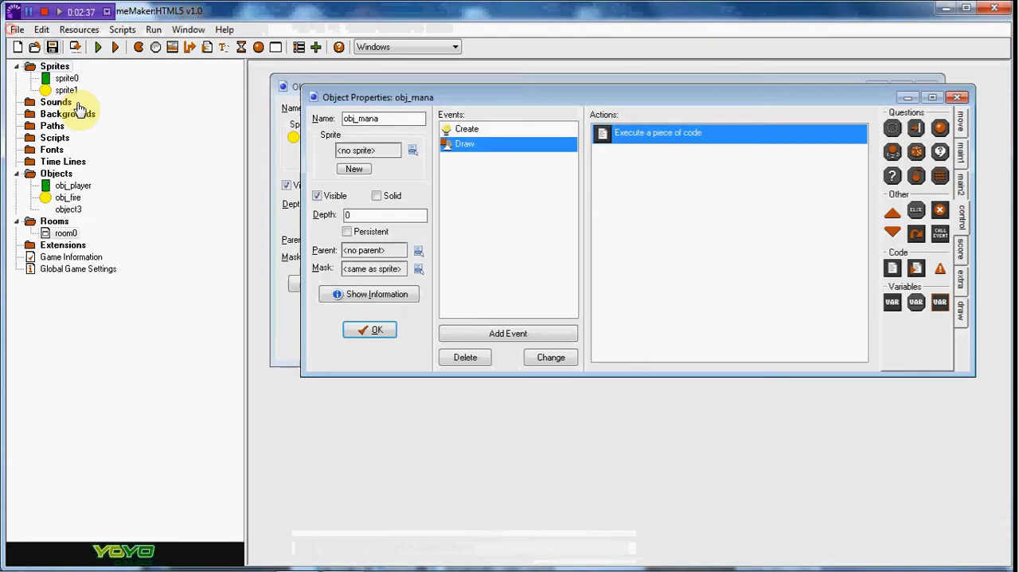
{"action": "double_click", "coordinate": [73, 185]}
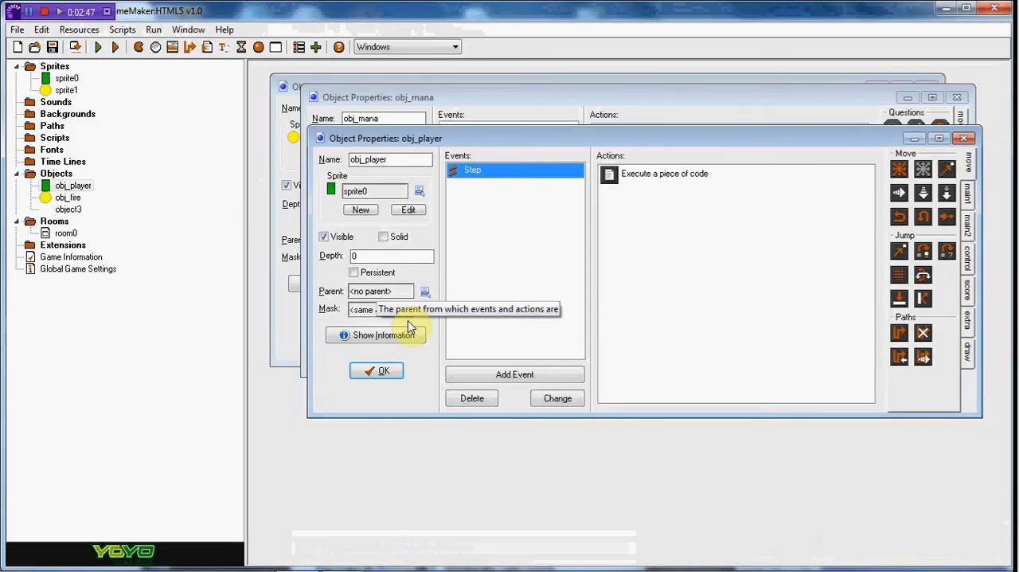
{"action": "left_click", "coordinate": [514, 374]}
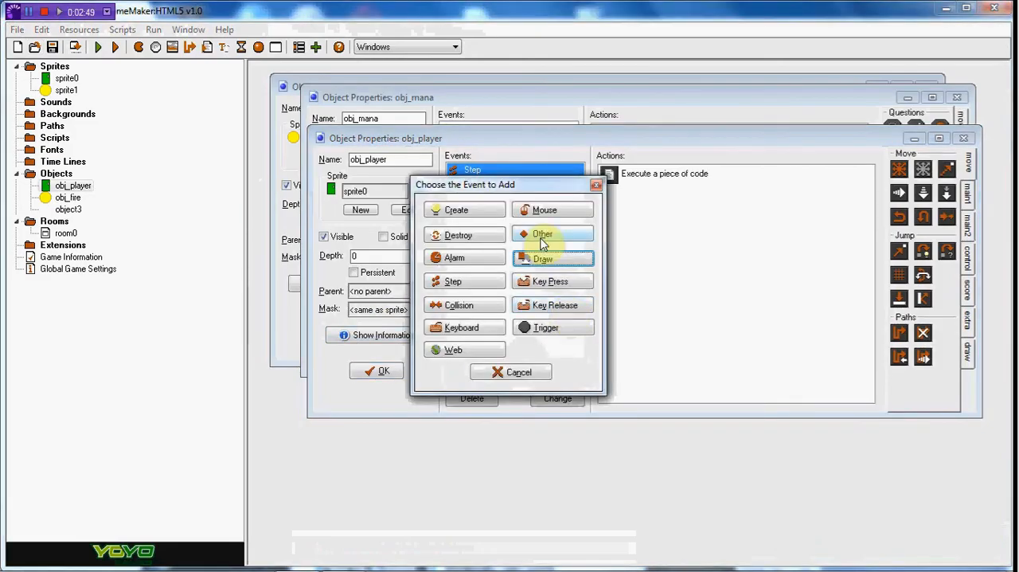
{"action": "mouse_move", "coordinate": [678, 311]}
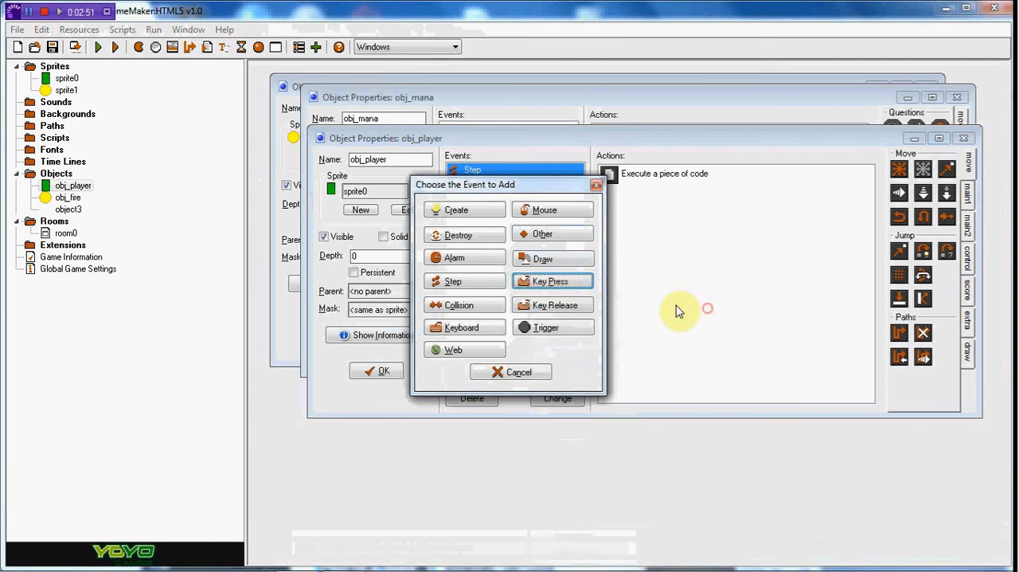
{"action": "left_click", "coordinate": [509, 371]}
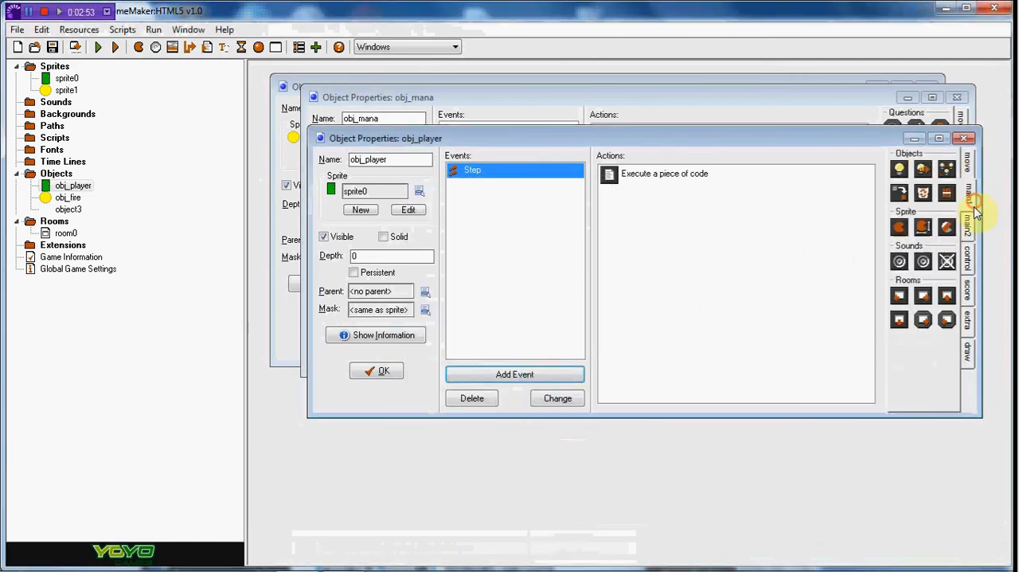
{"action": "double_click", "coordinate": [664, 173]}
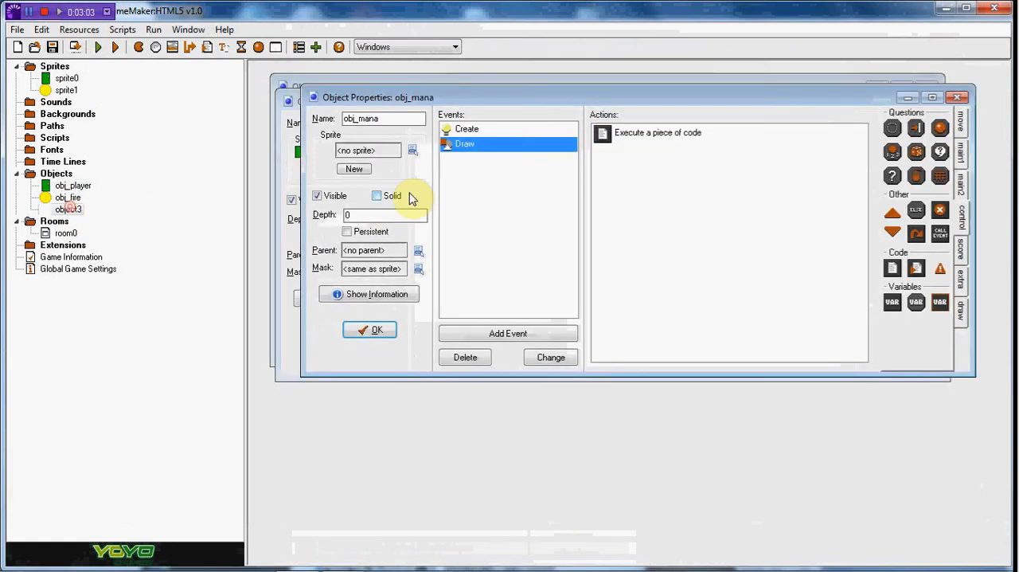
Add a Space key press event to obj_mana whose code is mana -= 10, and save it
{"action": "left_click", "coordinate": [507, 333]}
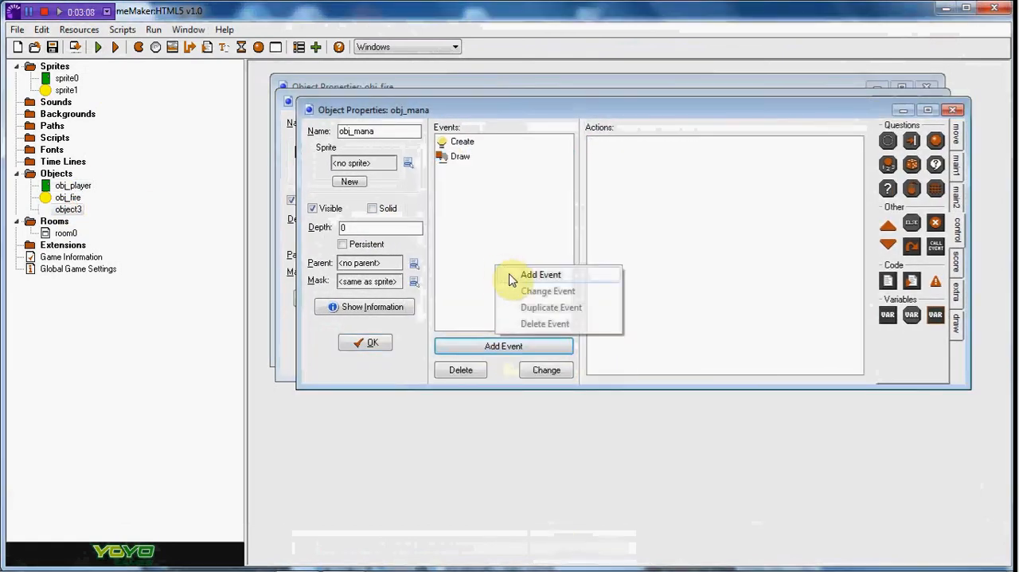
{"action": "left_click", "coordinate": [551, 281]}
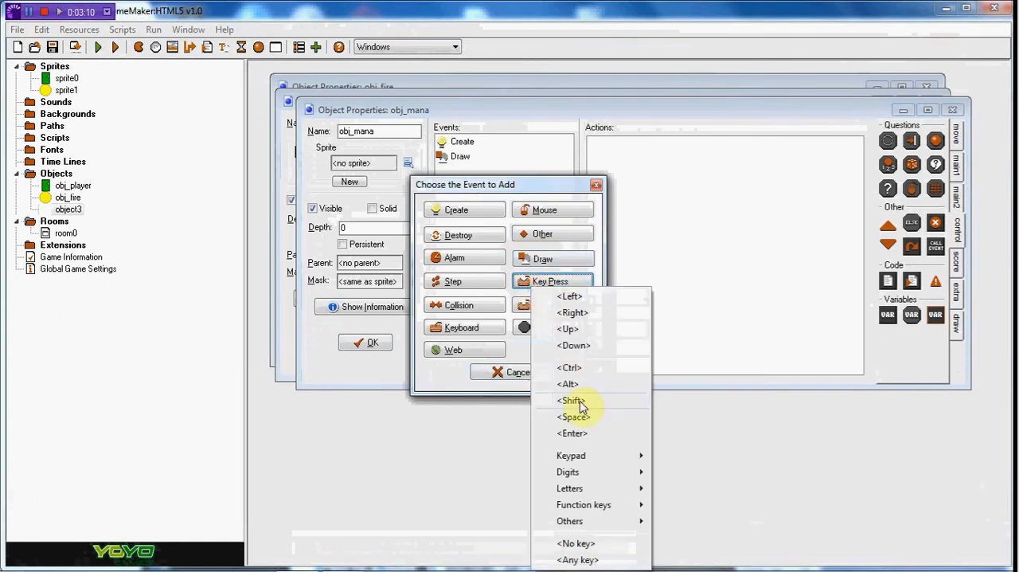
{"action": "left_click", "coordinate": [574, 417]}
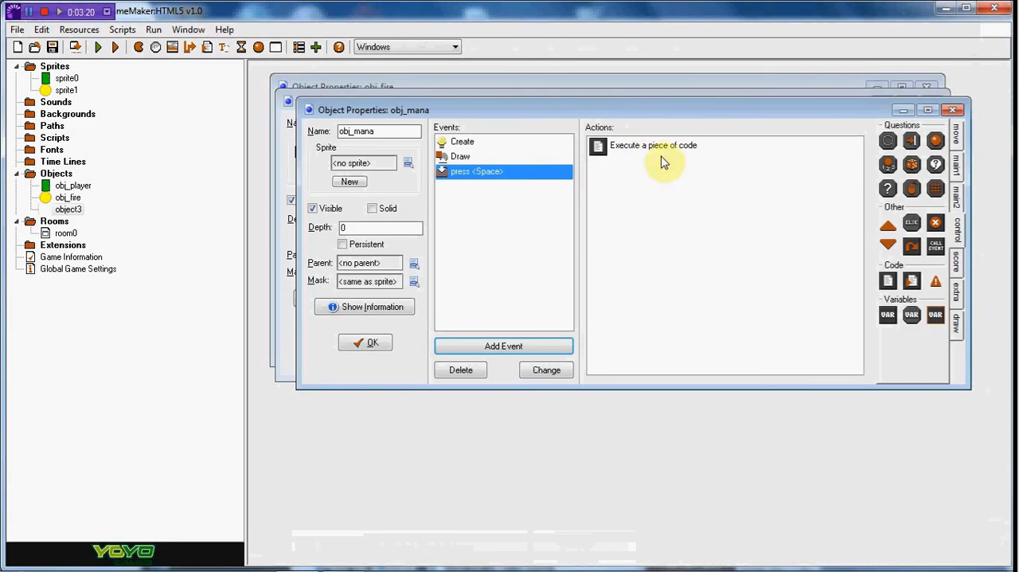
{"action": "double_click", "coordinate": [643, 145]}
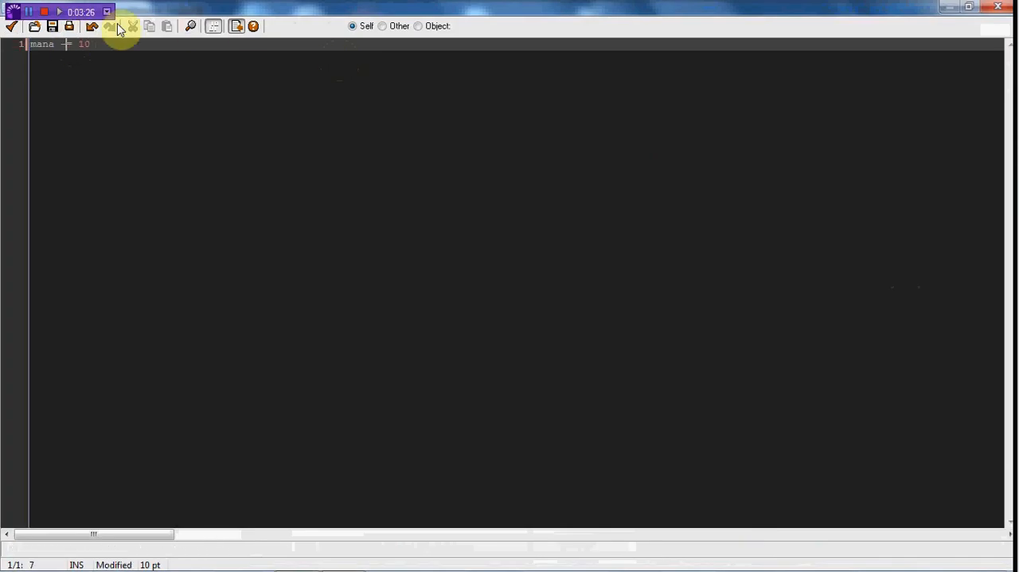
{"action": "type", "text": "="}
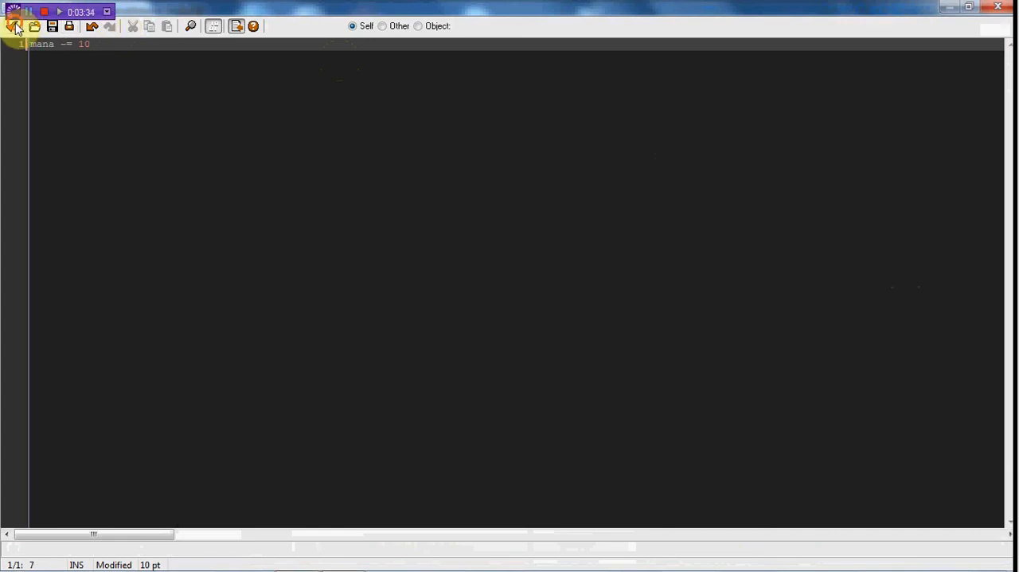
{"action": "left_click", "coordinate": [13, 28]}
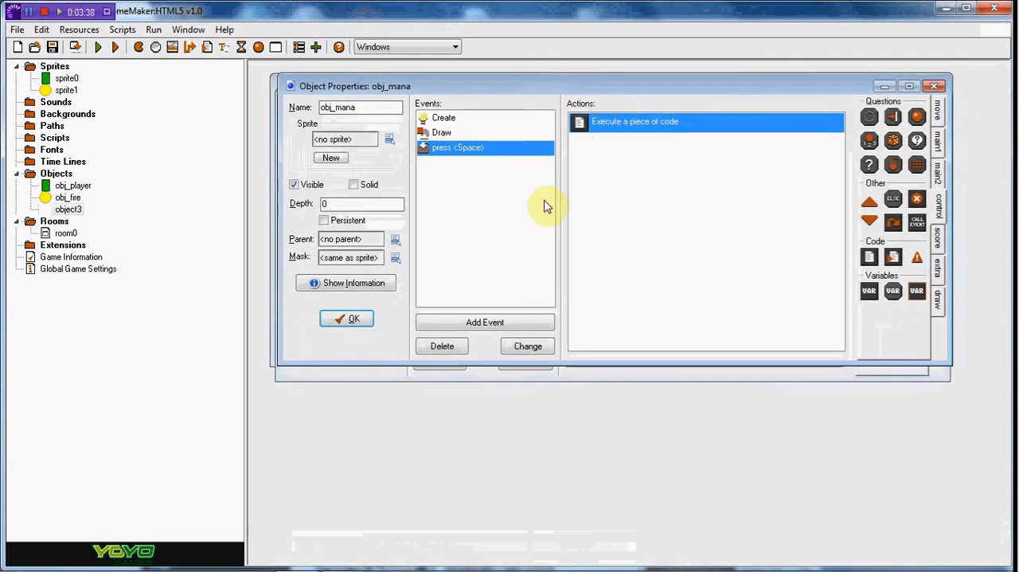
Set alarm[0] in obj_mana's Create code and add an Alarm 0 event with mana += 5 and an alarm reset
{"action": "left_click", "coordinate": [444, 117]}
{"action": "type", "text": "alarm[0"}
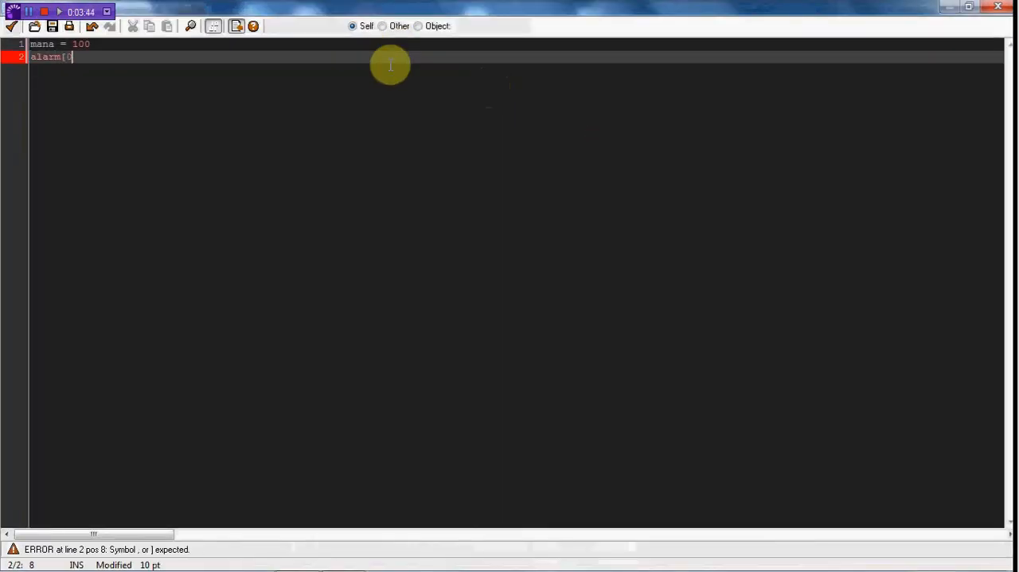
{"action": "type", "text": "]=30"}
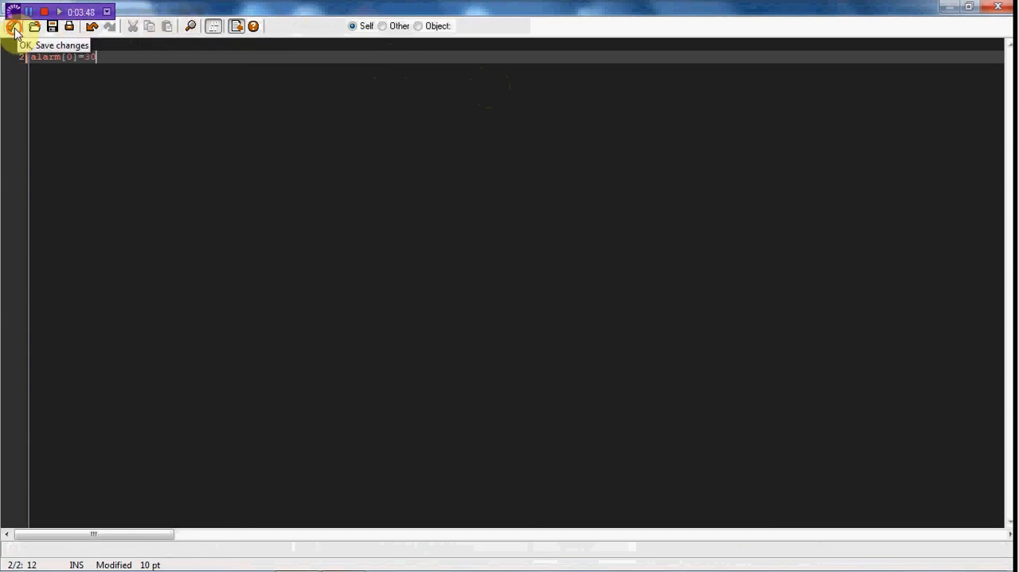
{"action": "left_click", "coordinate": [12, 28]}
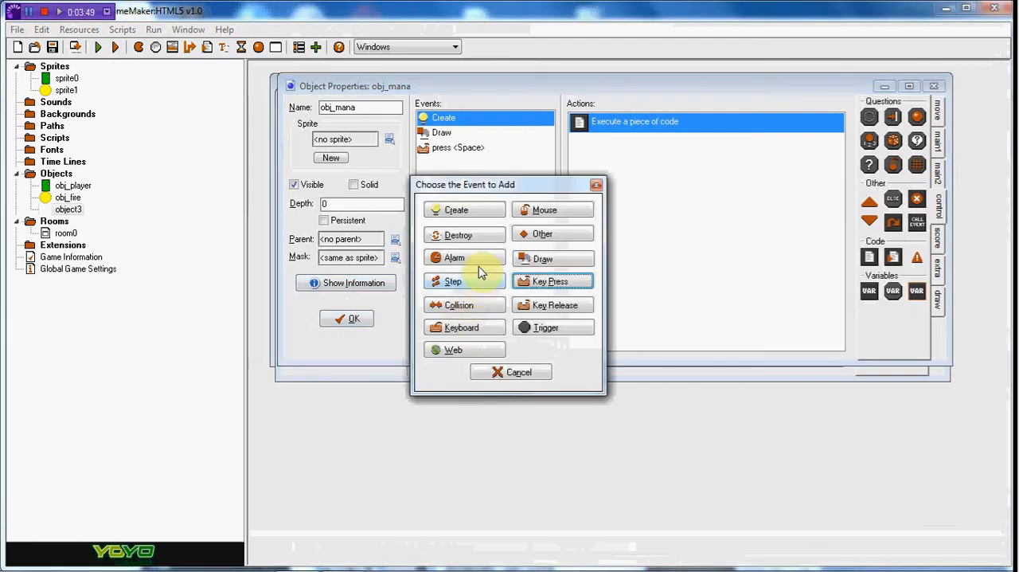
{"action": "left_click", "coordinate": [455, 258]}
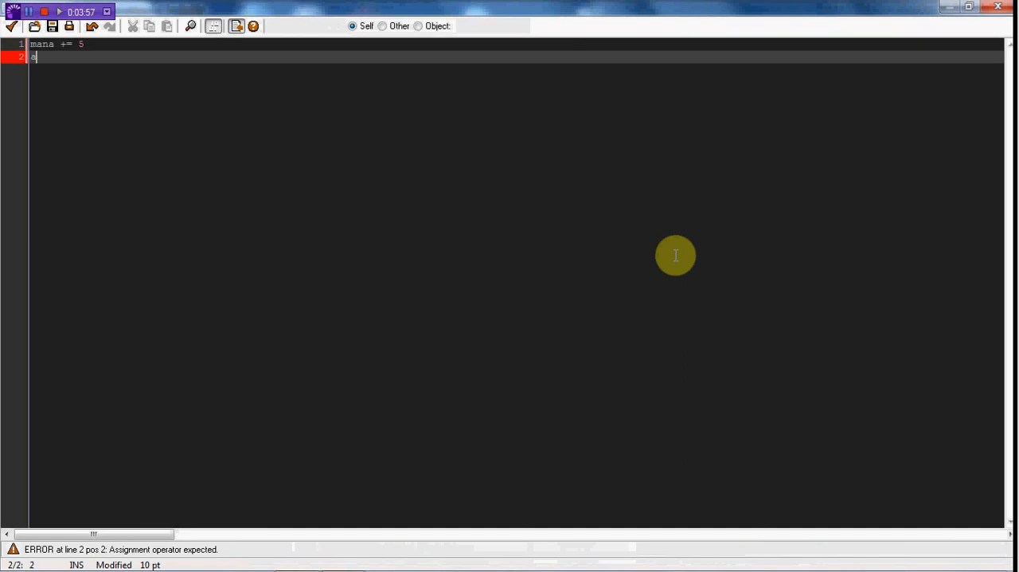
{"action": "type", "text": "alarm[0]="}
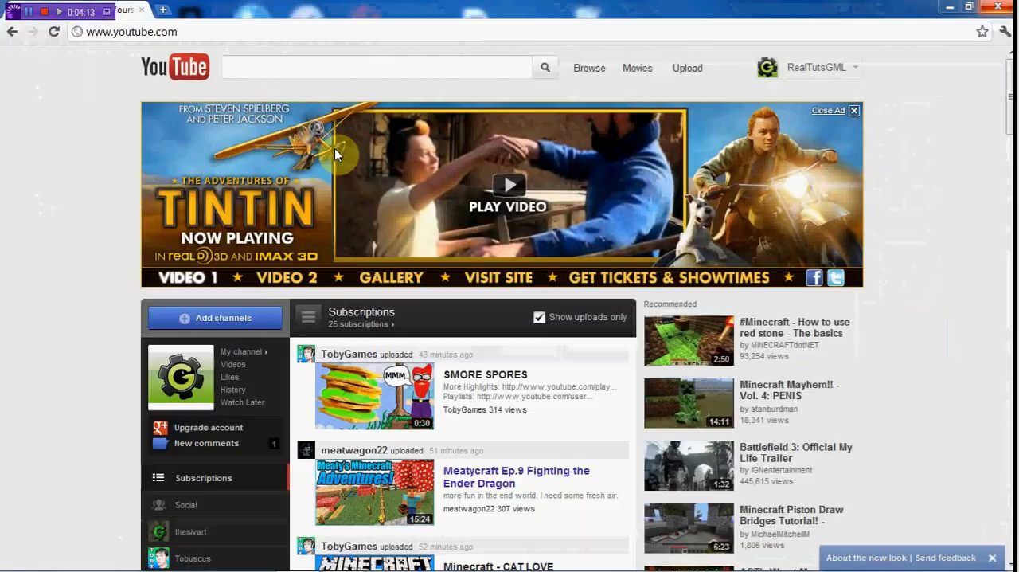
Run the game and drain the mana bar with Space to watch it deplete
{"action": "left_click", "coordinate": [374, 67]}
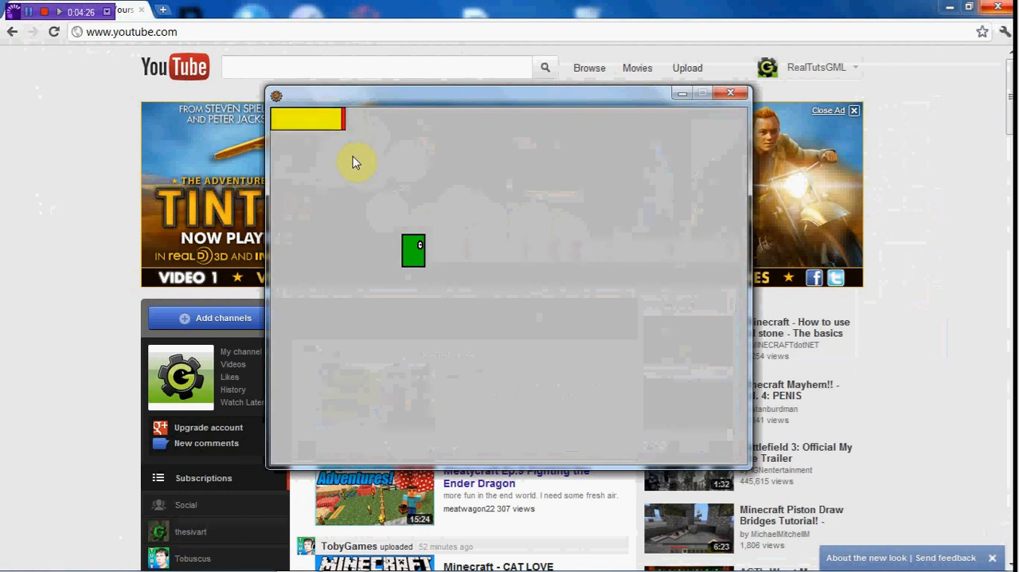
{"action": "mouse_move", "coordinate": [542, 200]}
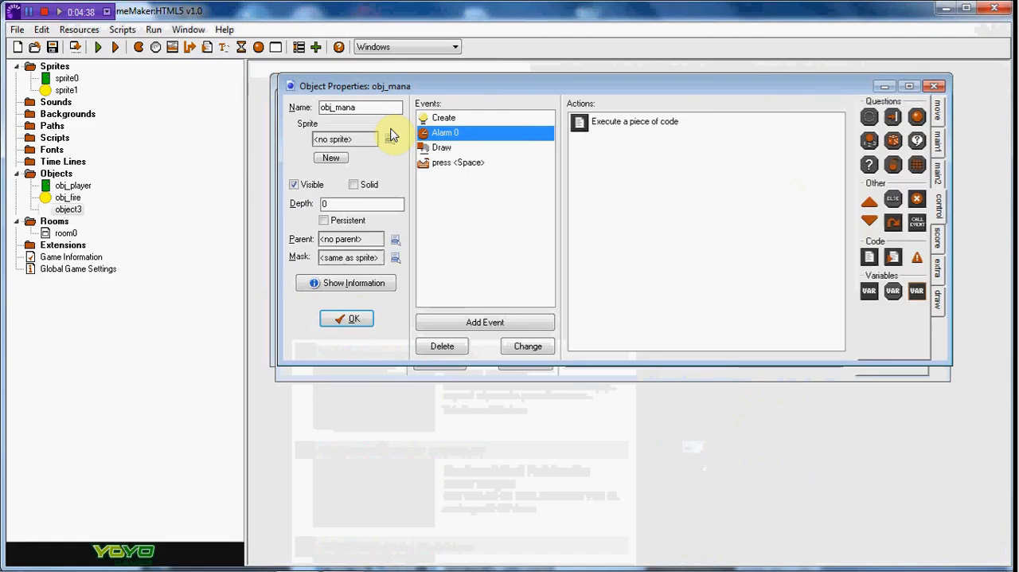
{"action": "mouse_move", "coordinate": [564, 145]}
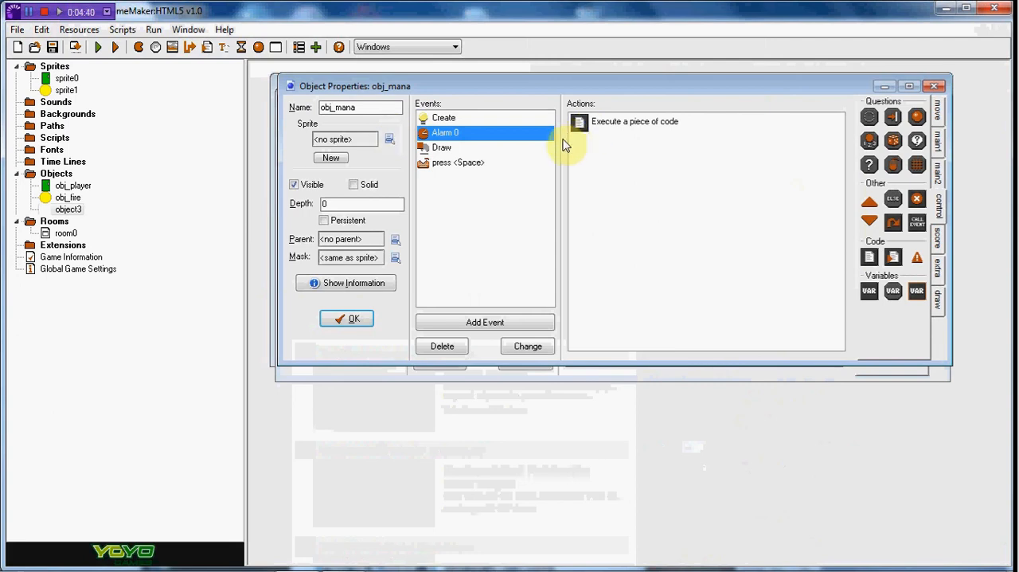
{"action": "mouse_move", "coordinate": [541, 137]}
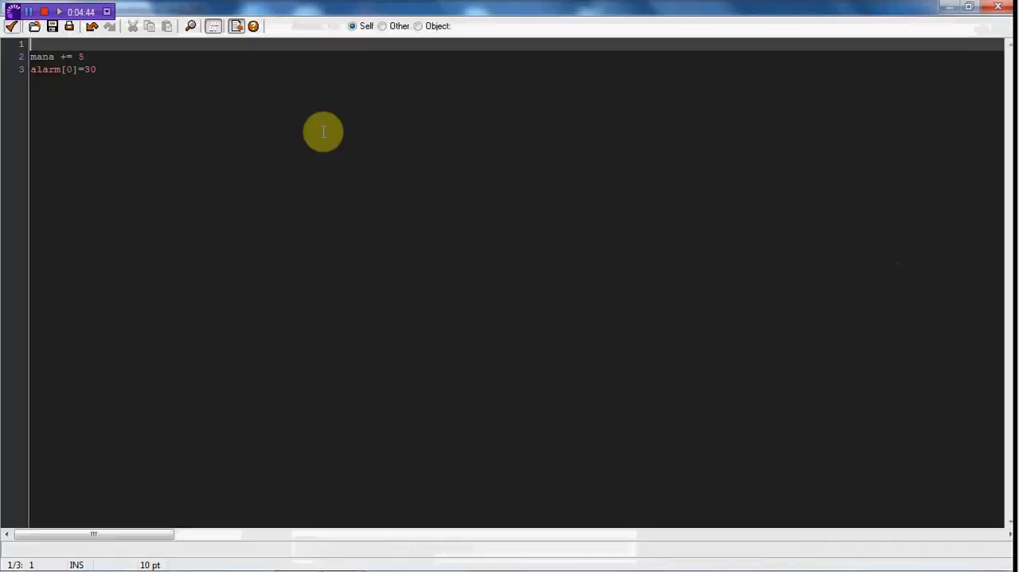
Wrap the Alarm 0 regeneration in if mana < 100 { } so mana caps at 100
{"action": "type", "text": "if mana"}
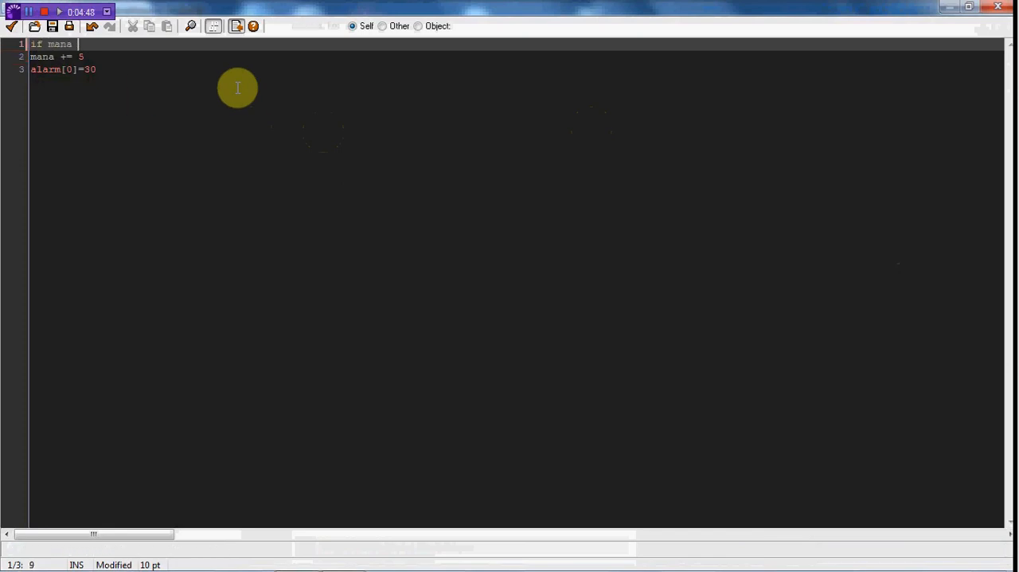
{"action": "type", "text": "< 100"}
{"action": "type", "text": "{"}
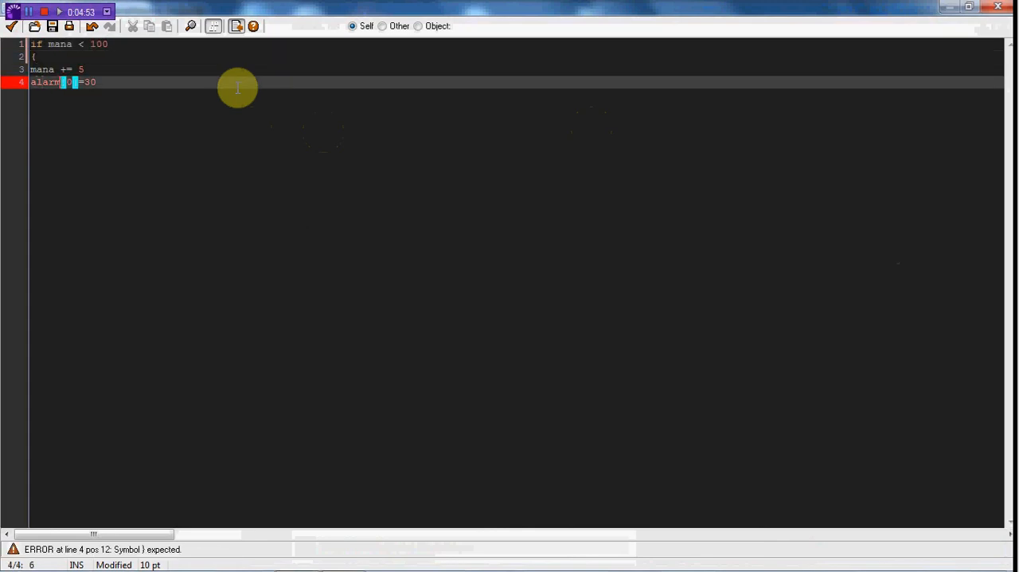
{"action": "type", "text": "}"}
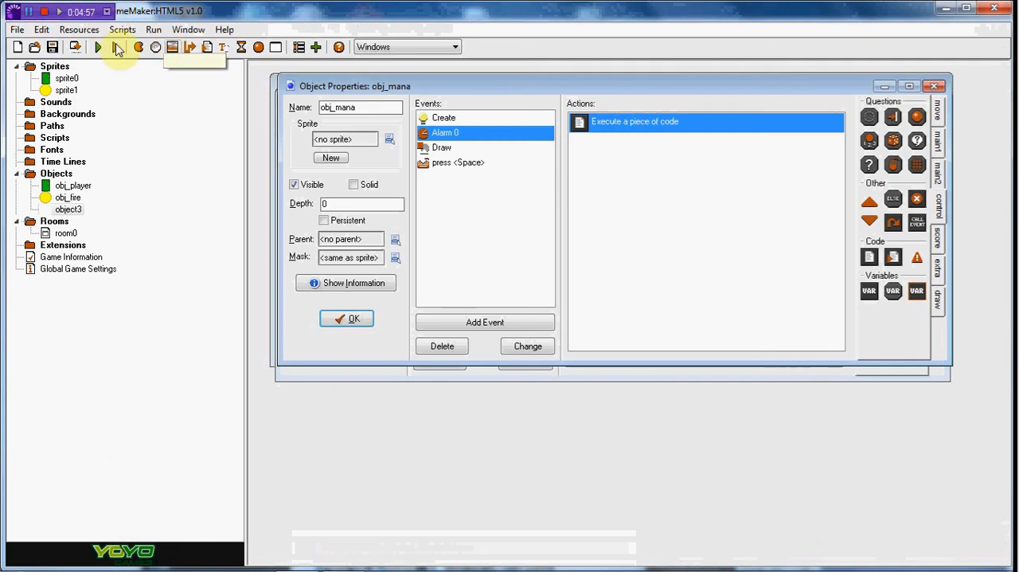
{"action": "left_click", "coordinate": [102, 49]}
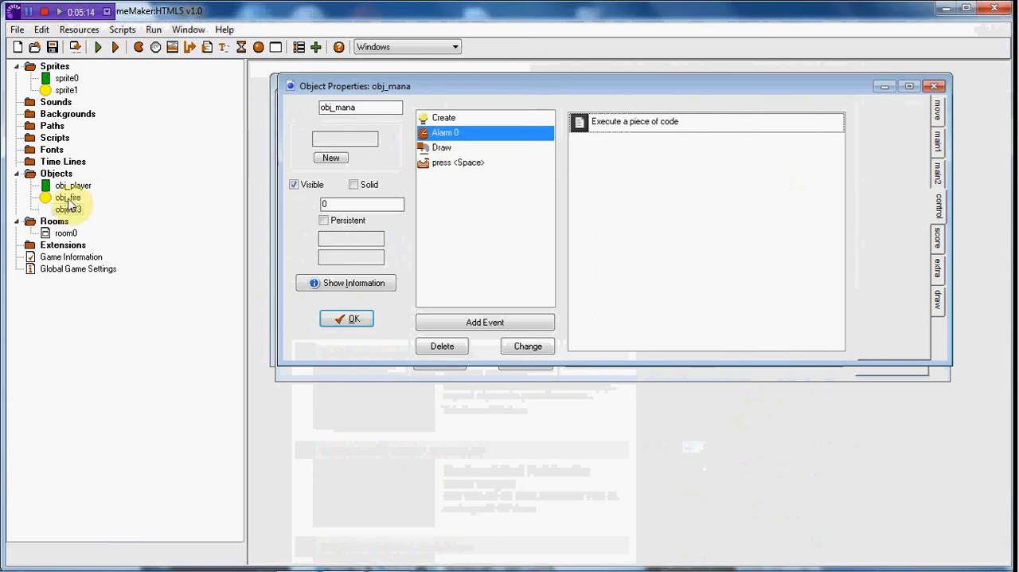
Prefix mana with global. in obj_mana's Create, Alarm 0 and Draw code
{"action": "left_click", "coordinate": [440, 146]}
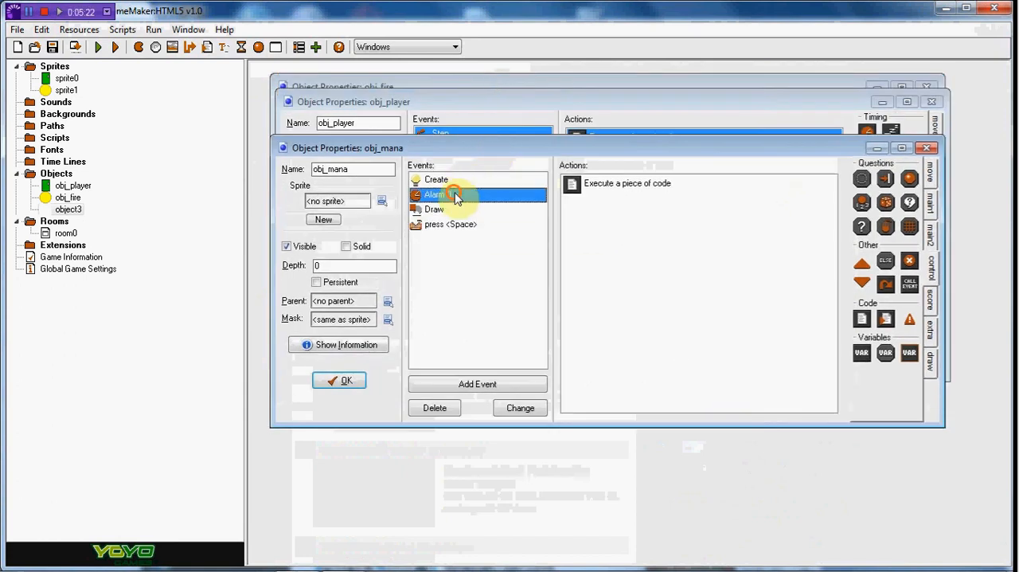
{"action": "double_click", "coordinate": [628, 184]}
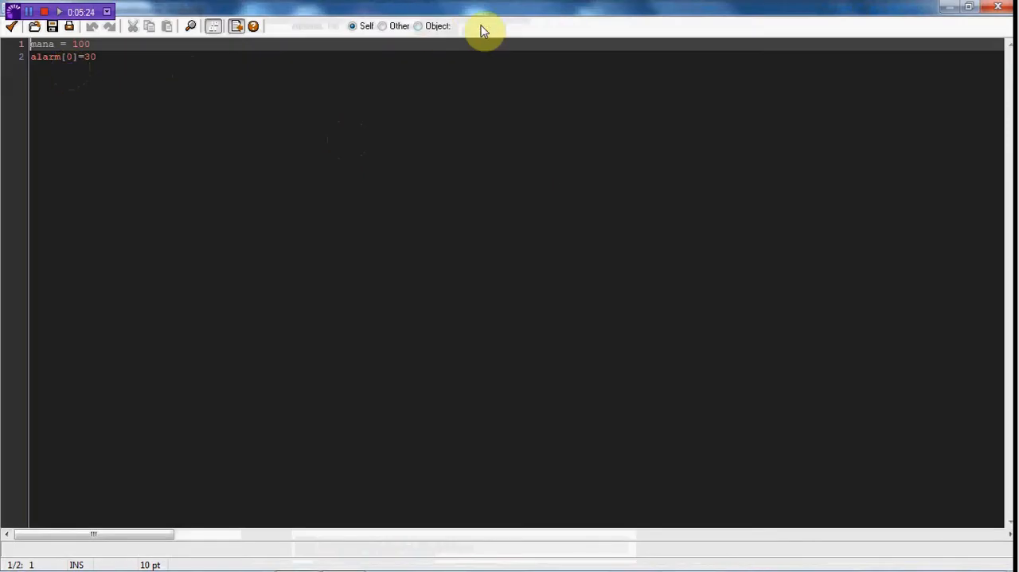
{"action": "type", "text": "global."}
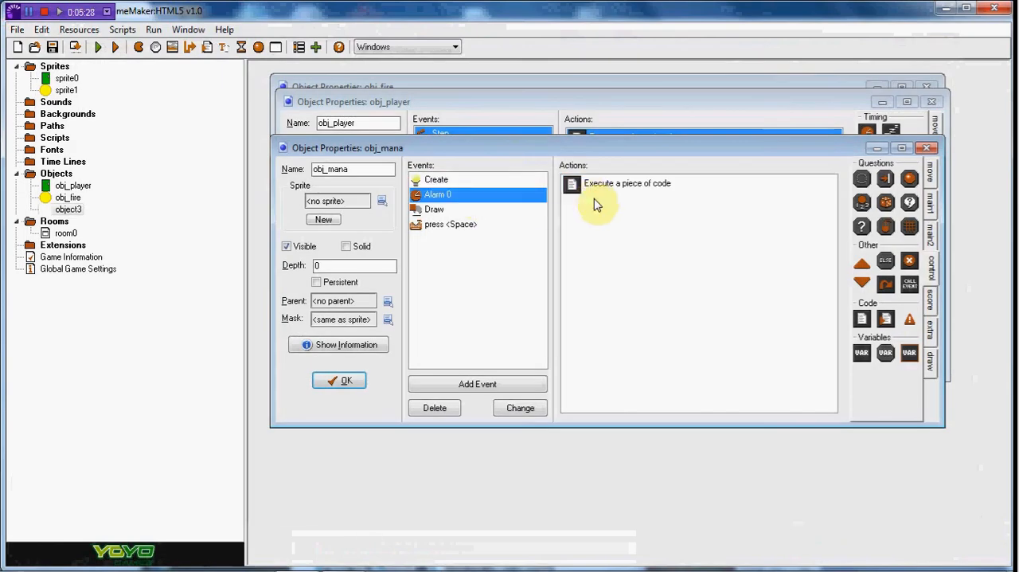
{"action": "double_click", "coordinate": [622, 184]}
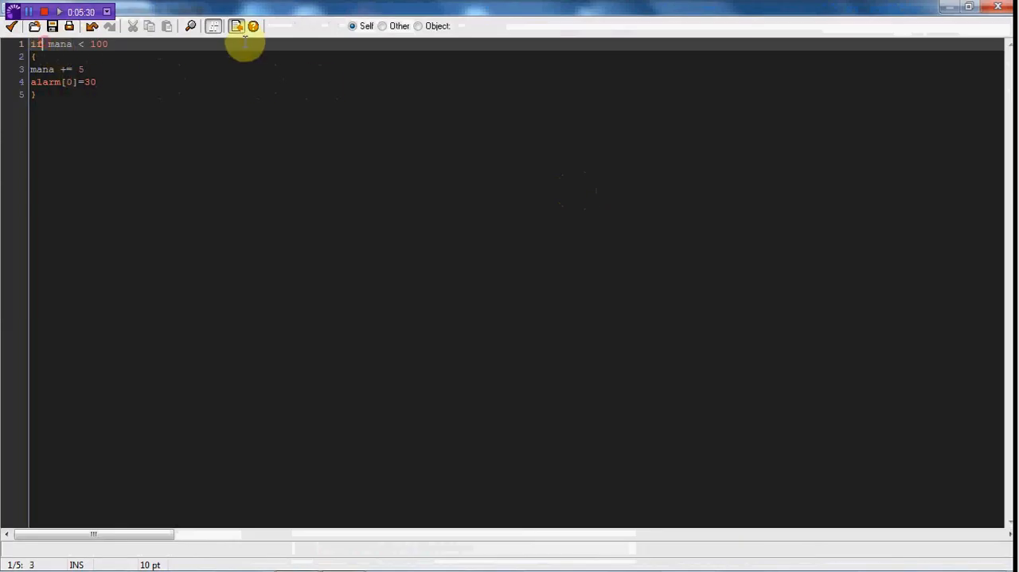
{"action": "type", "text": "globl"}
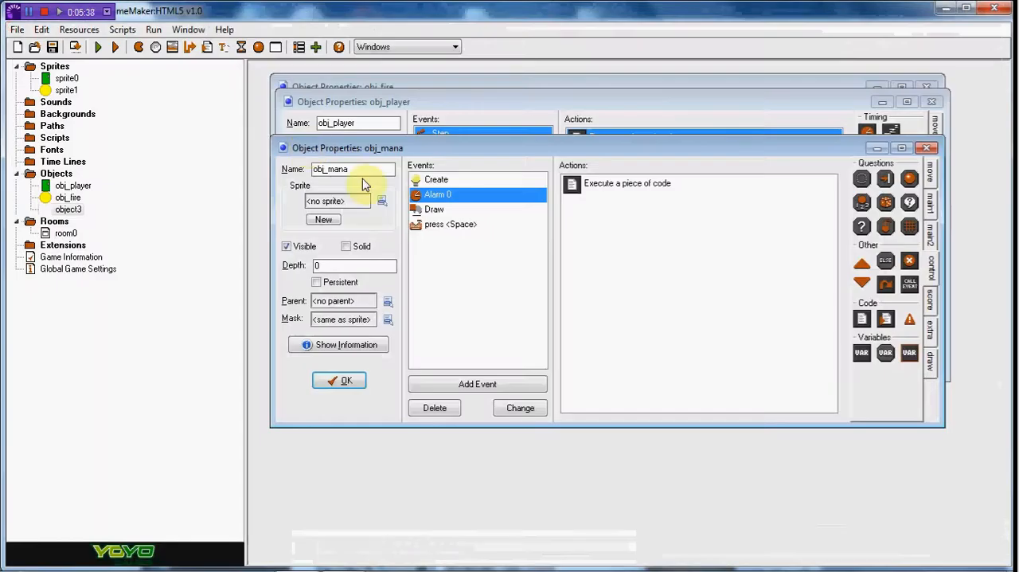
{"action": "double_click", "coordinate": [626, 183]}
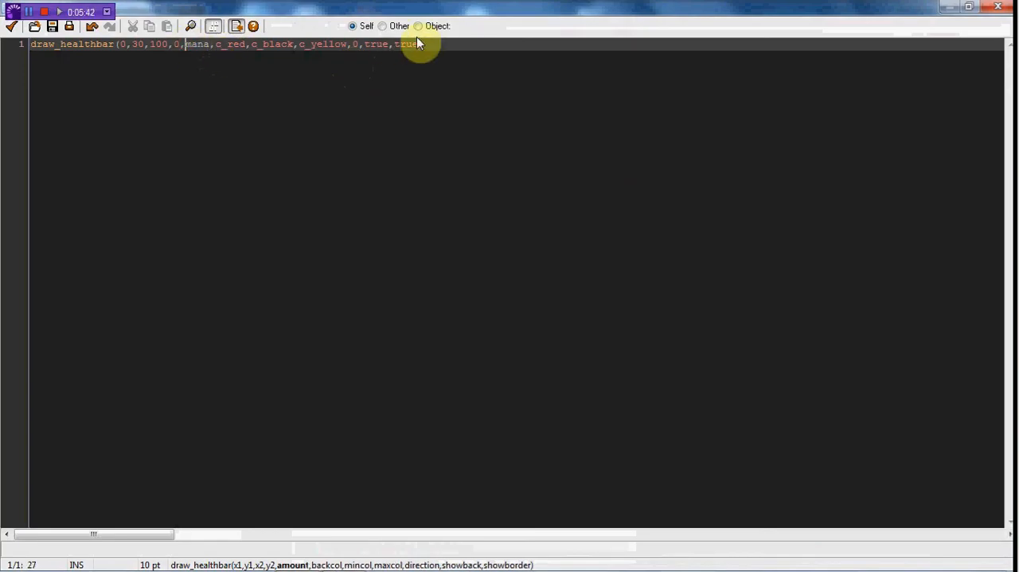
{"action": "type", "text": "global."}
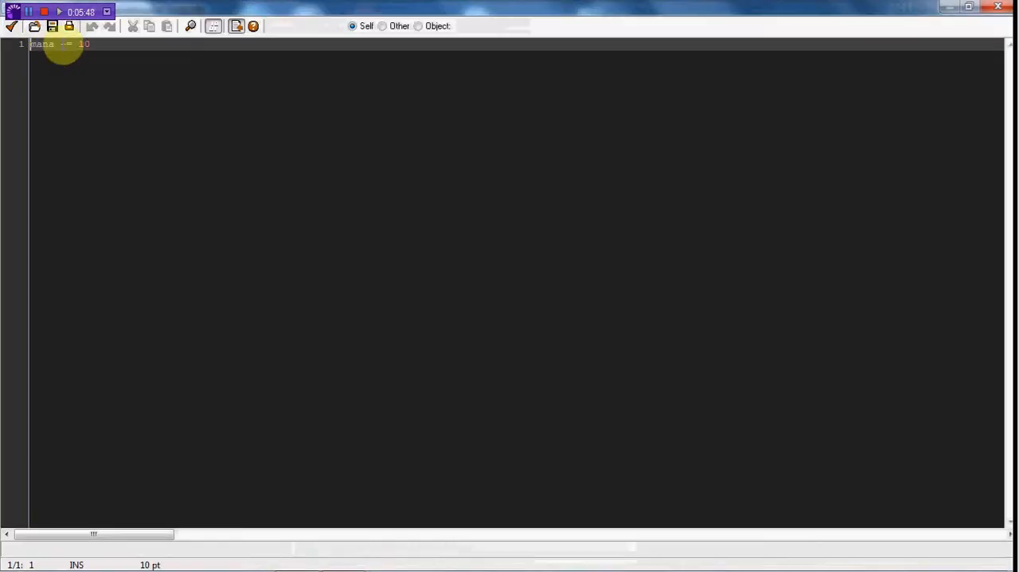
Use global.mana in the Space drain code and add && global.mana to obj_player's firing condition
{"action": "type", "text": "global."}
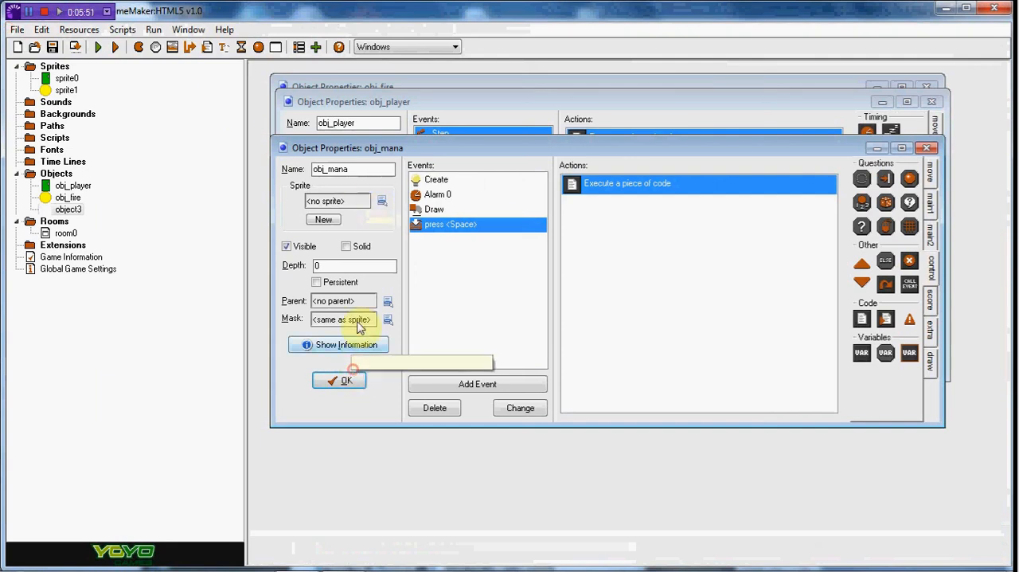
{"action": "double_click", "coordinate": [627, 184]}
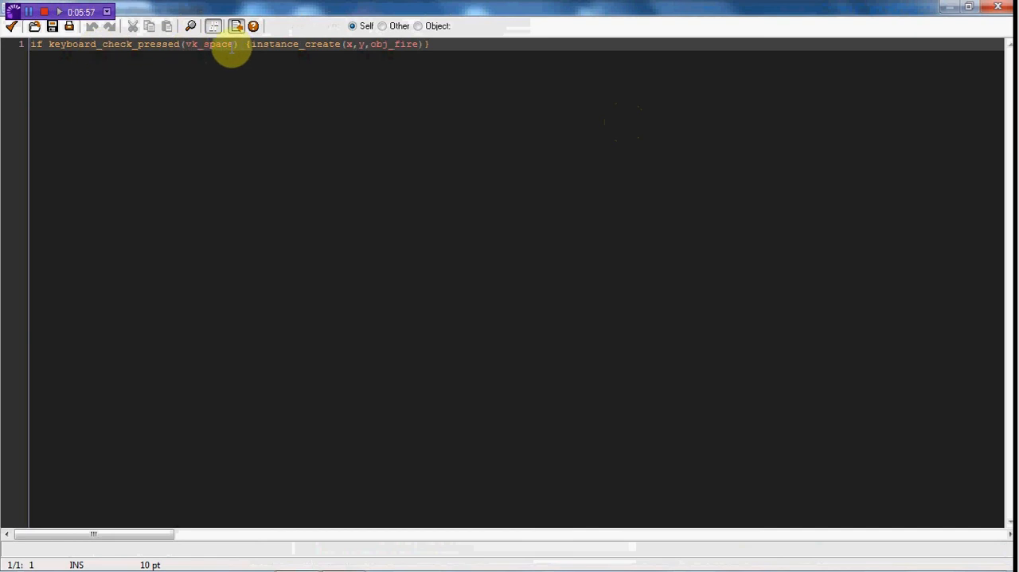
{"action": "type", "text": "&&"}
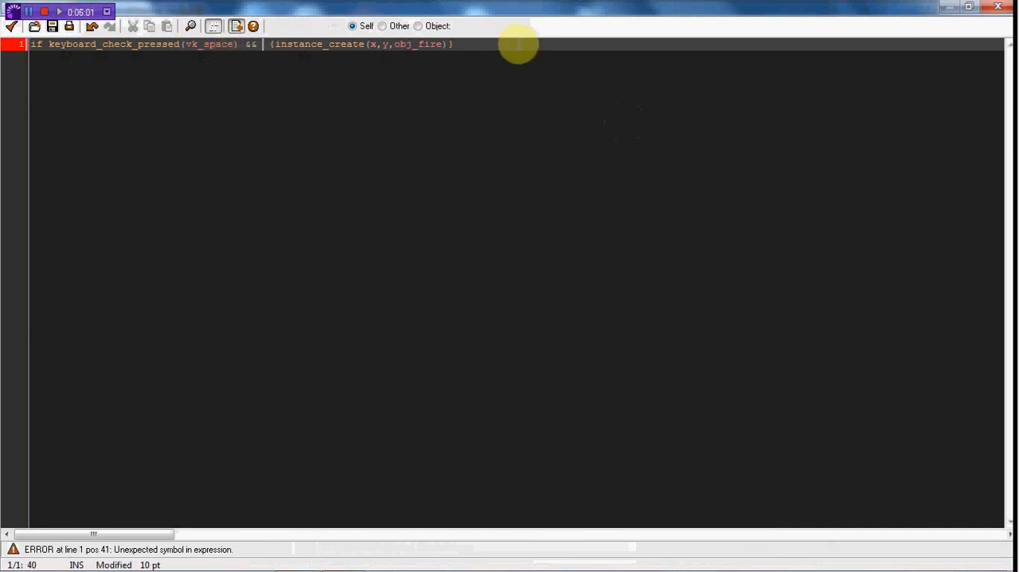
{"action": "type", "text": "global.ma"}
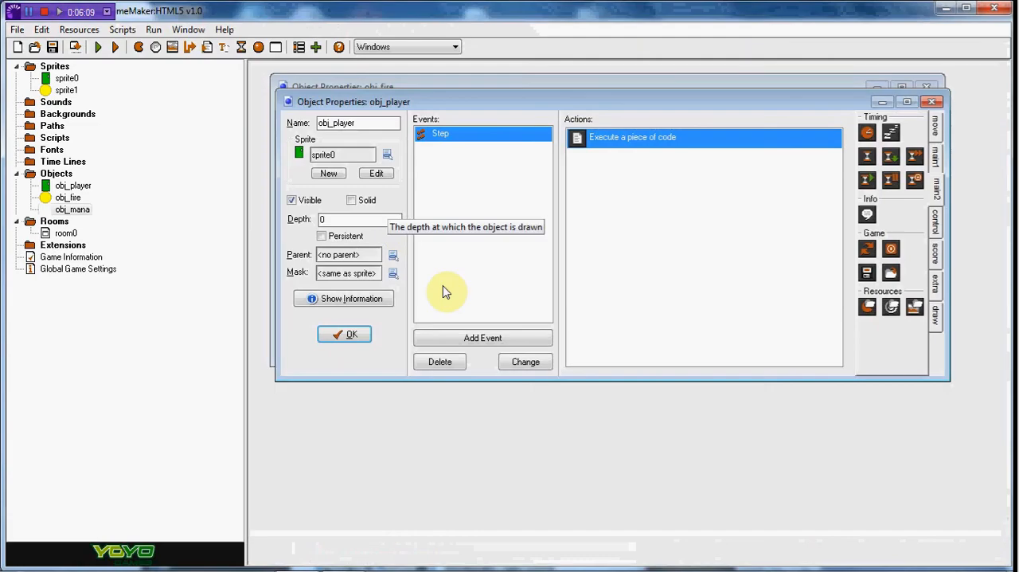
Add a Space key press event to obj_player
{"action": "left_click", "coordinate": [481, 338]}
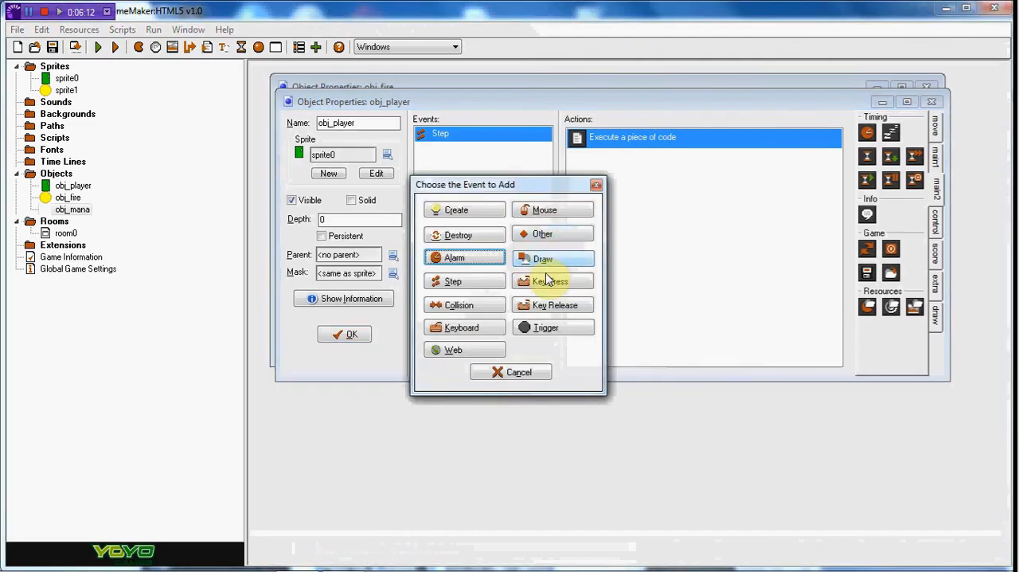
{"action": "left_click", "coordinate": [551, 280]}
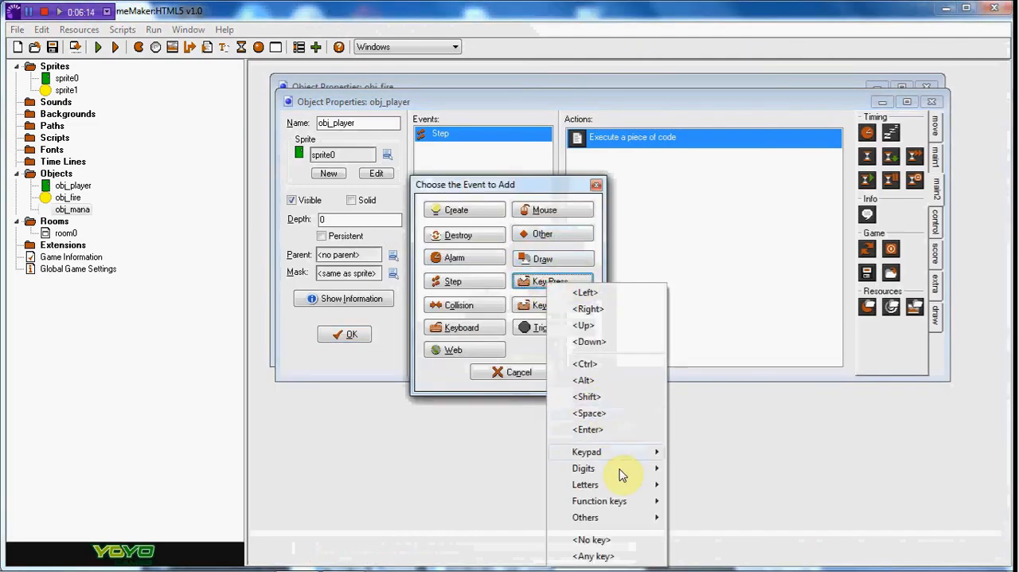
{"action": "left_click", "coordinate": [587, 413]}
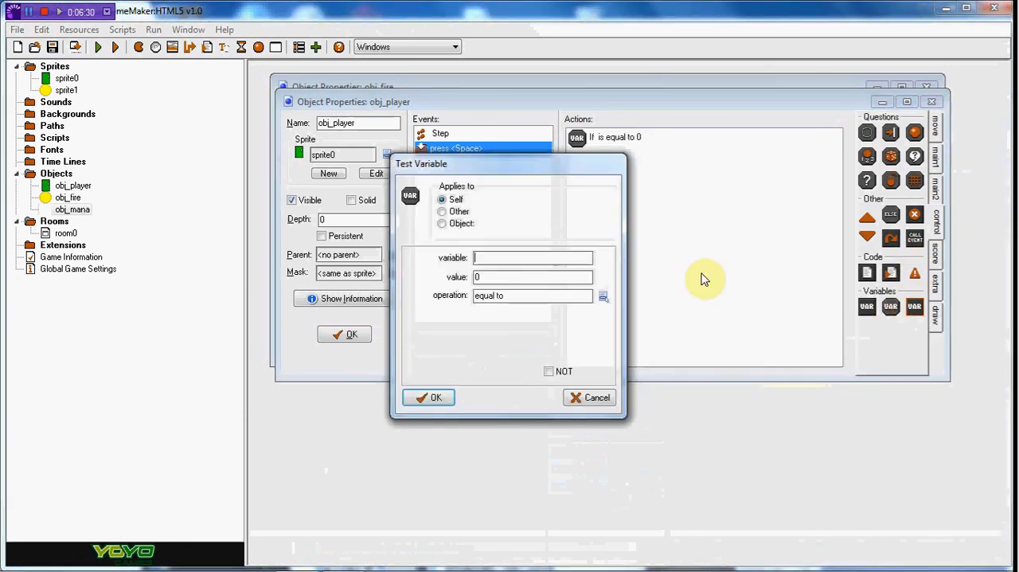
Try a Test Variable action comparing global.mana larger than 0, then delete the added actions
{"action": "type", "text": "global.mana"}
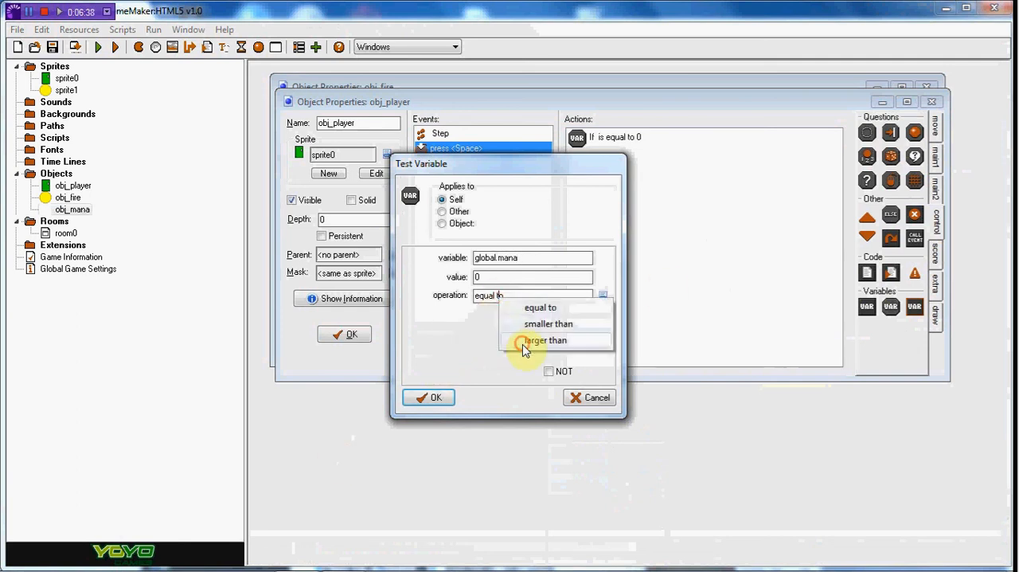
{"action": "left_click", "coordinate": [428, 397]}
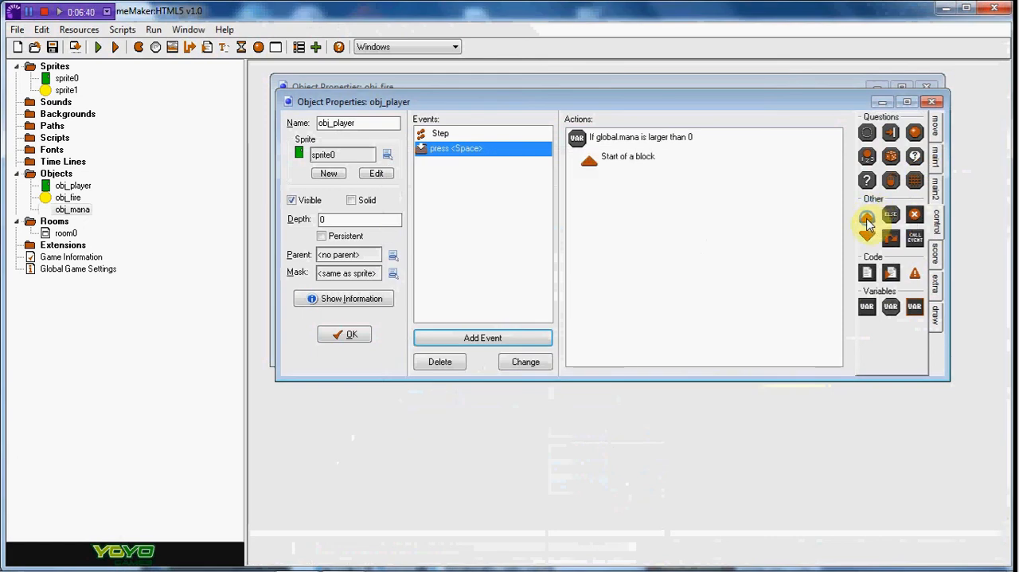
{"action": "right_click", "coordinate": [628, 156]}
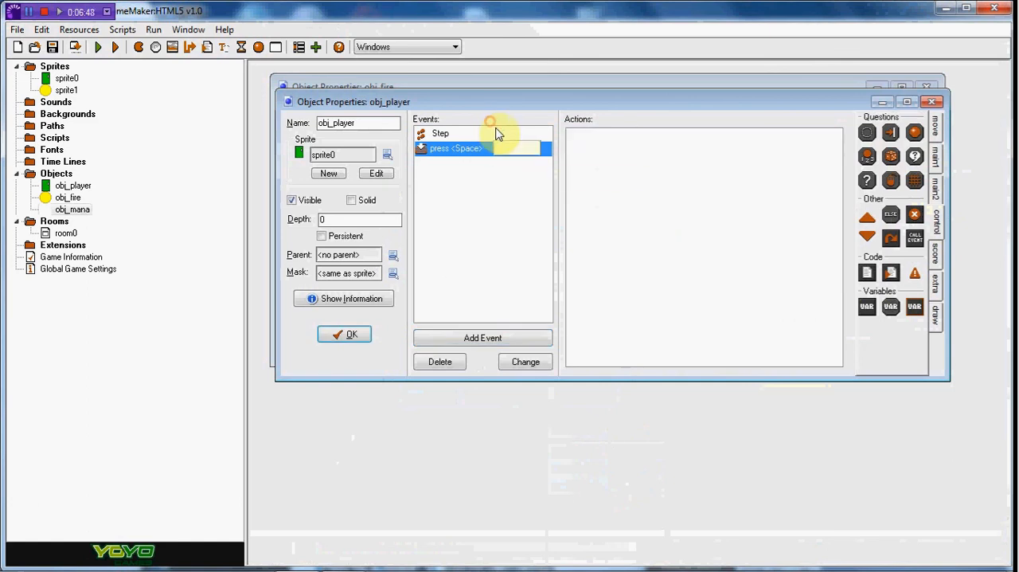
Extend obj_player's Step condition with && global.mana > 0, save it, and test-run the game
{"action": "double_click", "coordinate": [452, 148]}
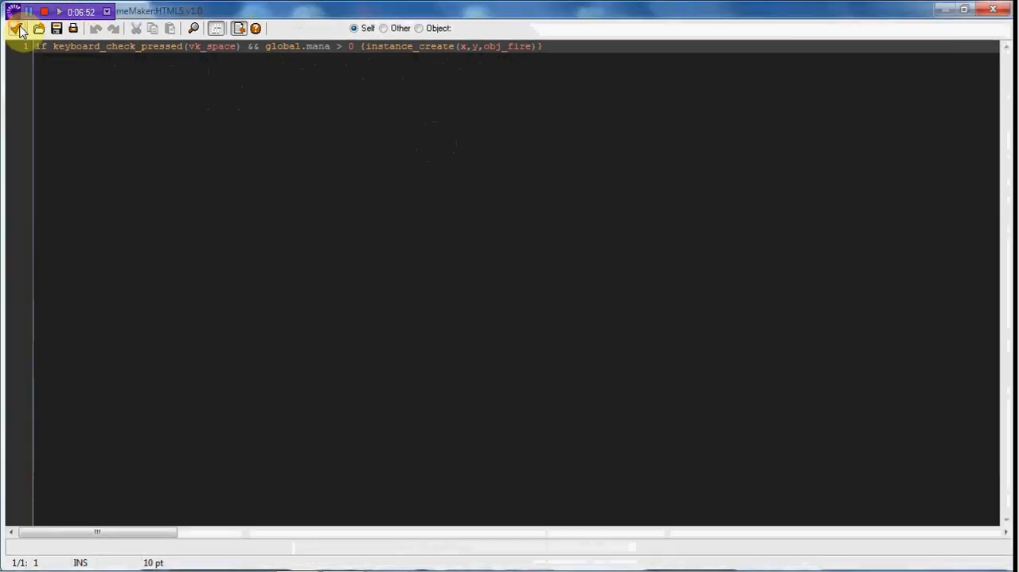
{"action": "left_click", "coordinate": [16, 31]}
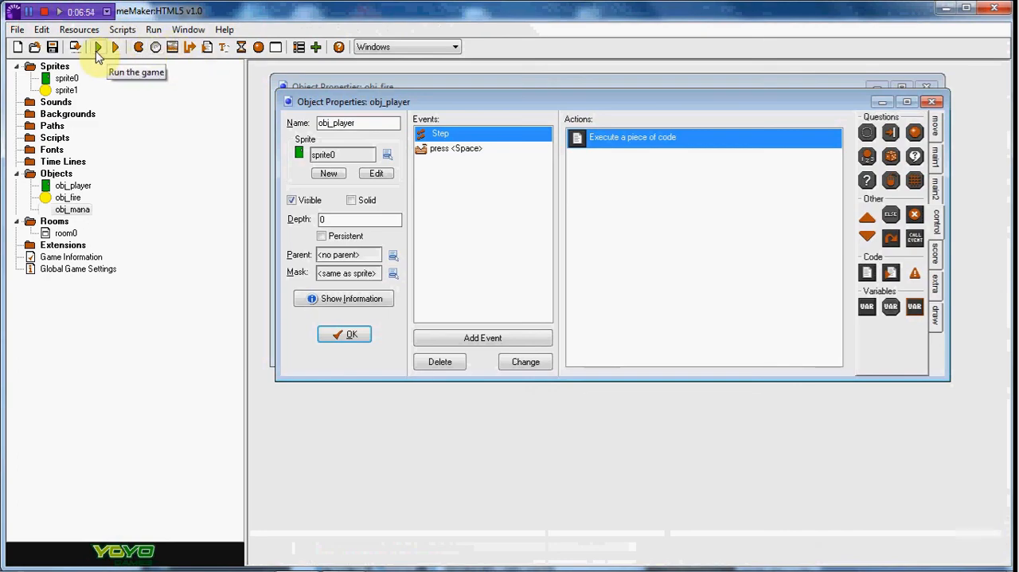
{"action": "left_click", "coordinate": [99, 46]}
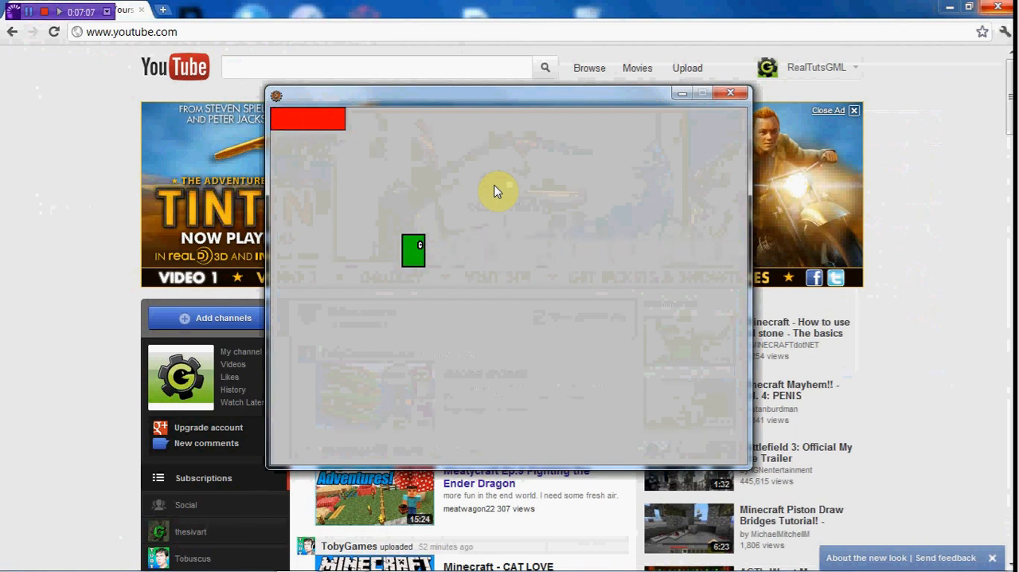
{"action": "mouse_move", "coordinate": [169, 116]}
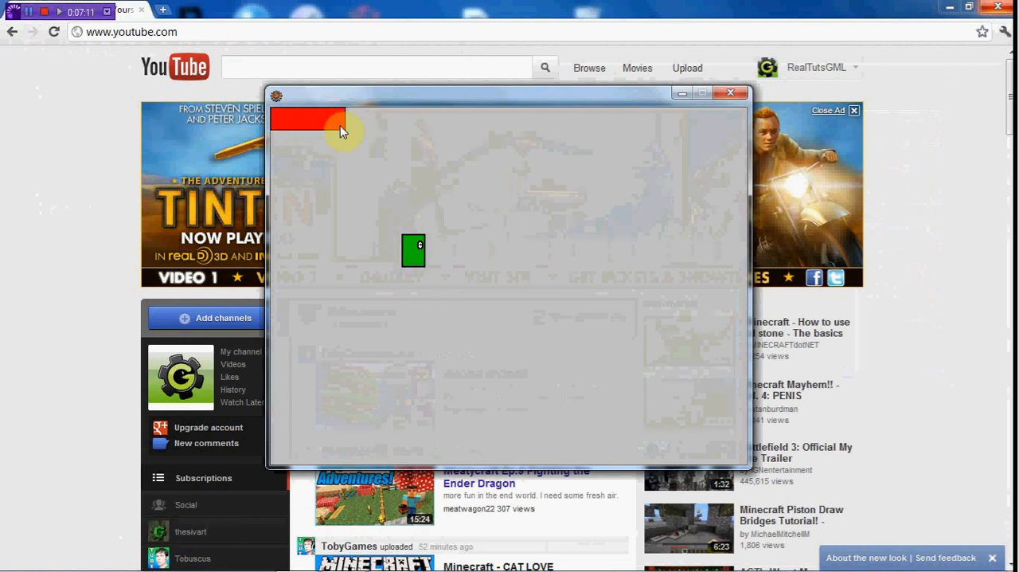
{"action": "mouse_move", "coordinate": [274, 122]}
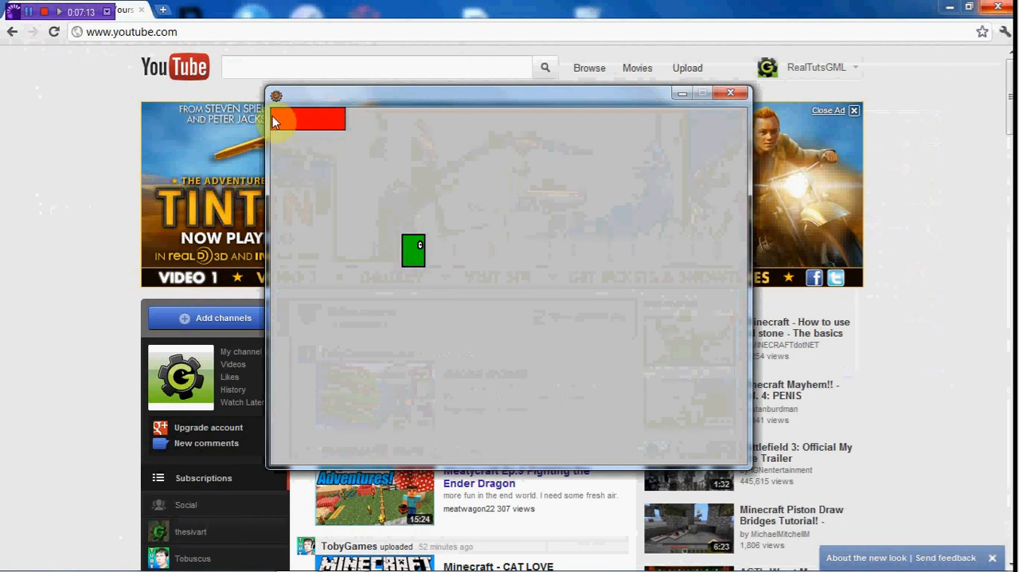
{"action": "left_click", "coordinate": [729, 93]}
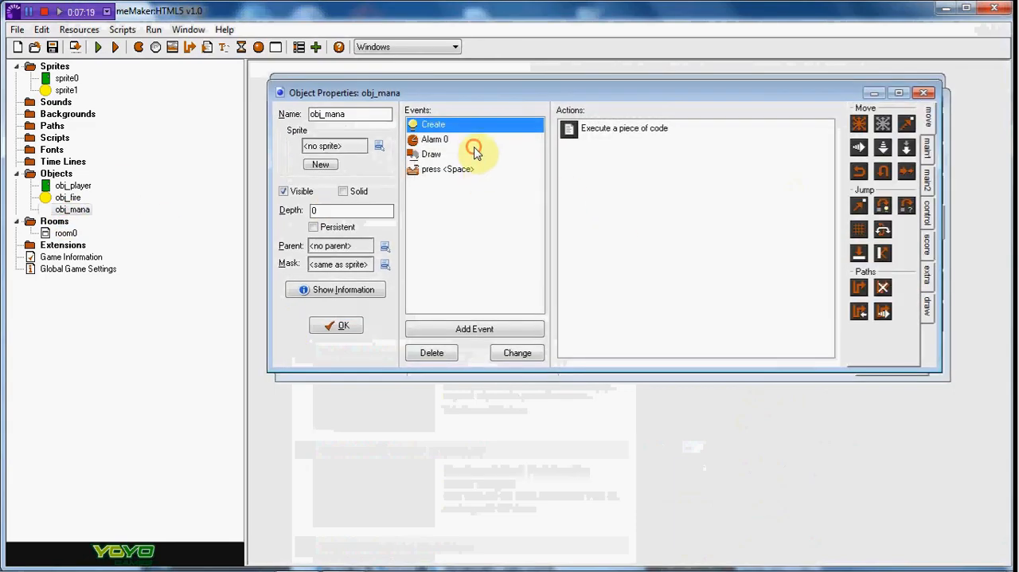
Wrap obj_mana's Space-press drain in if global.mana > 0, then export as HTML and executable
{"action": "double_click", "coordinate": [621, 127]}
{"action": "type", "text": "if global."}
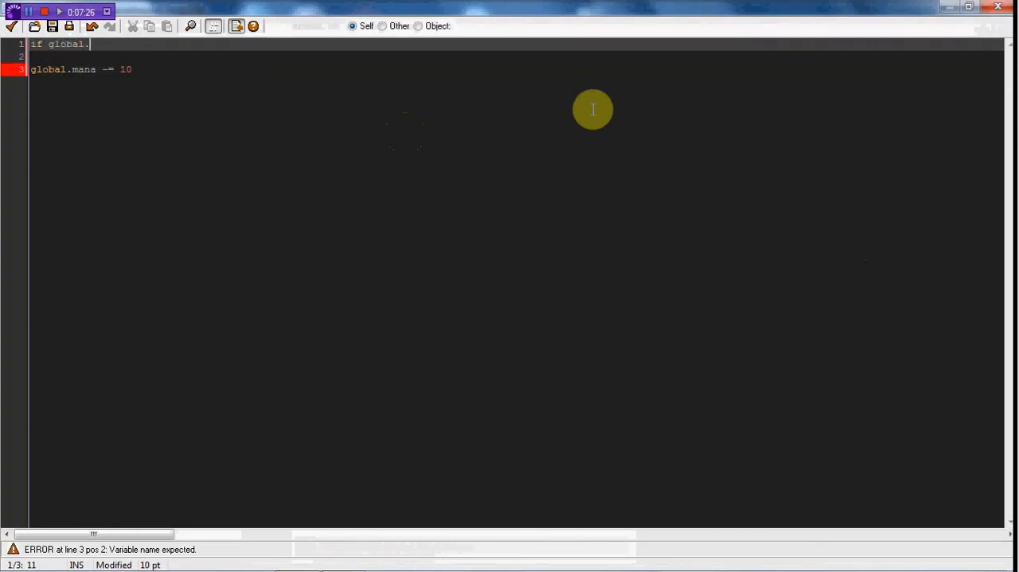
{"action": "type", "text": "mana"}
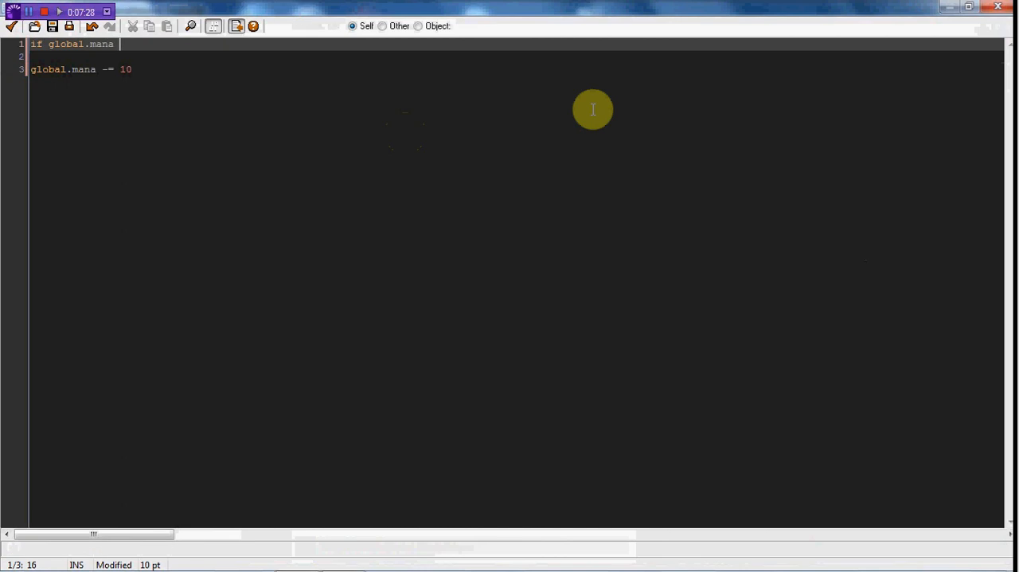
{"action": "type", "text": "> 0"}
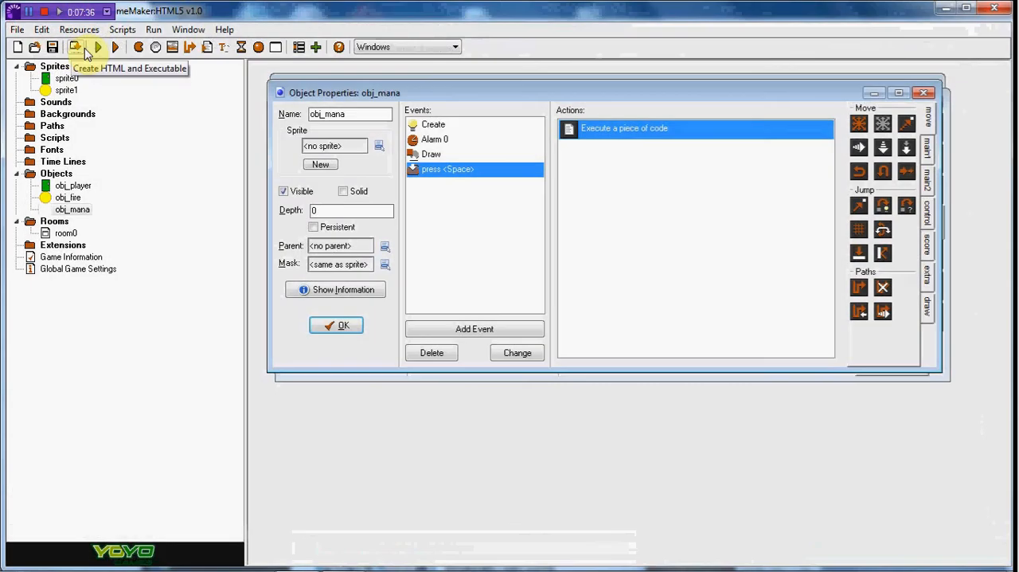
{"action": "left_click", "coordinate": [78, 44]}
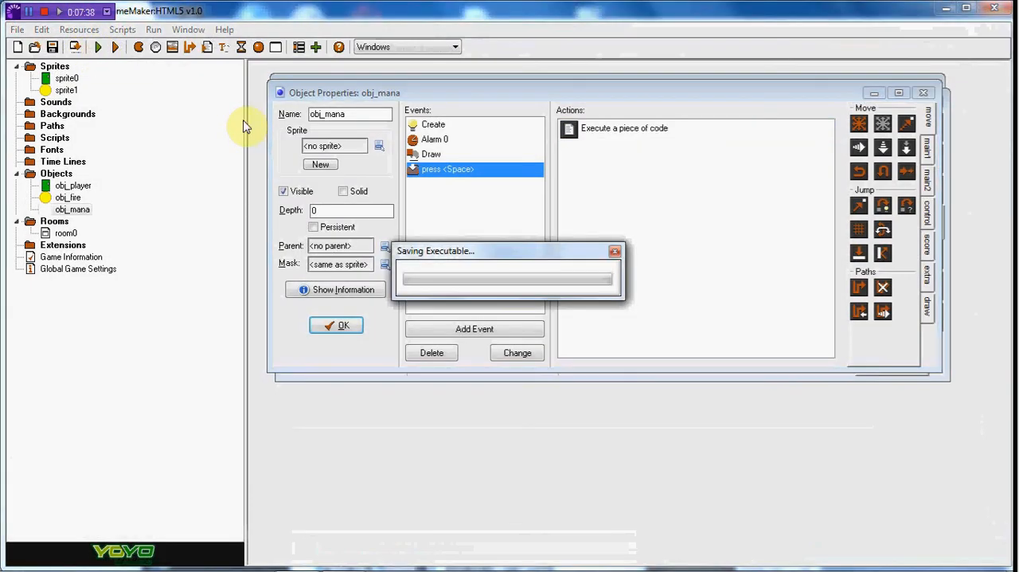